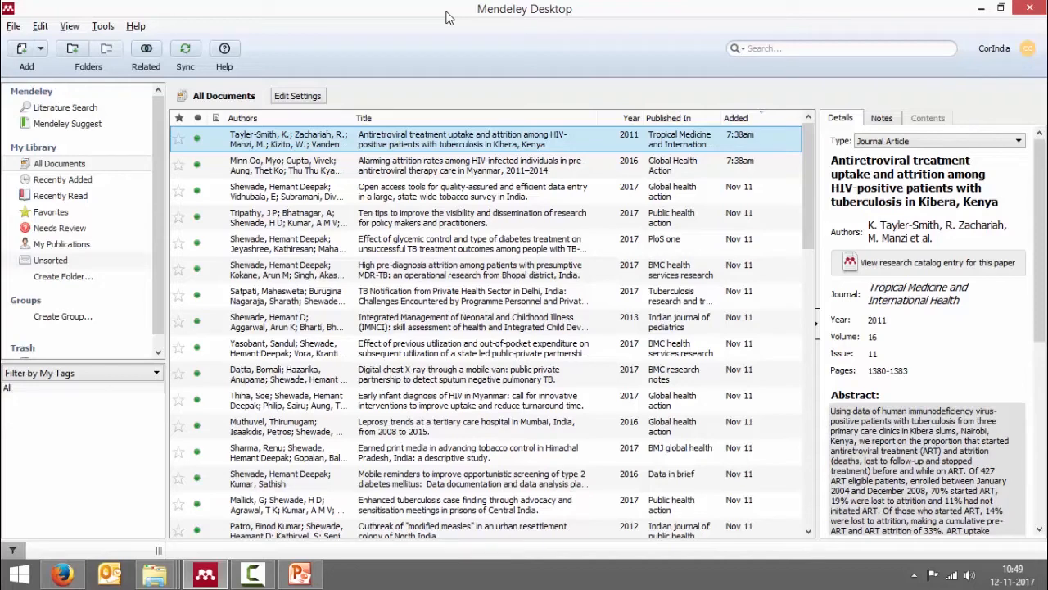
pyautogui.moveTo(823, 580)
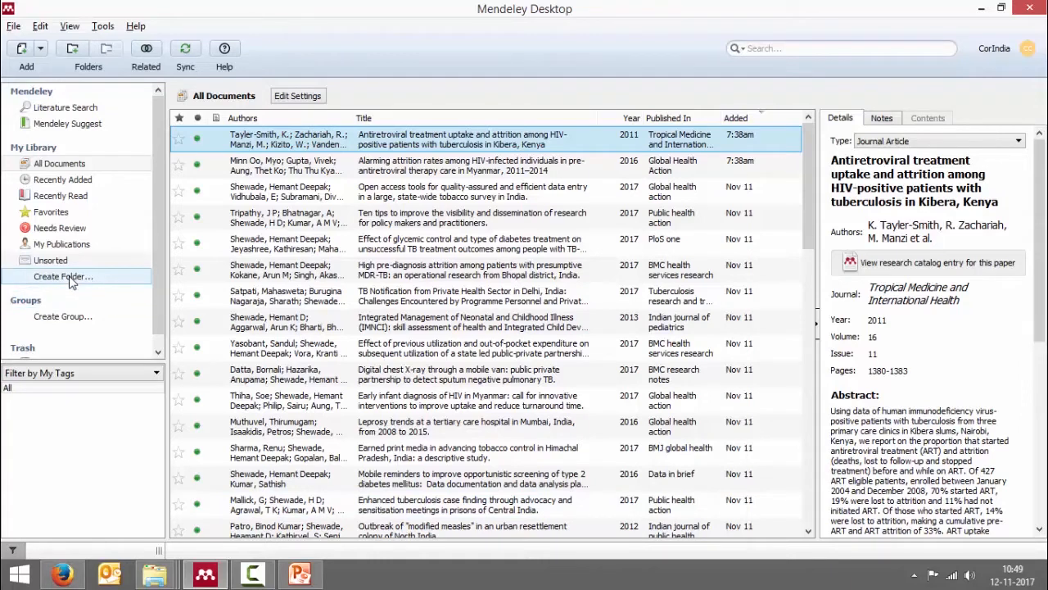
# - Create top-level library folders named 'PhD' and 'Project1'
pyautogui.click(63, 276)
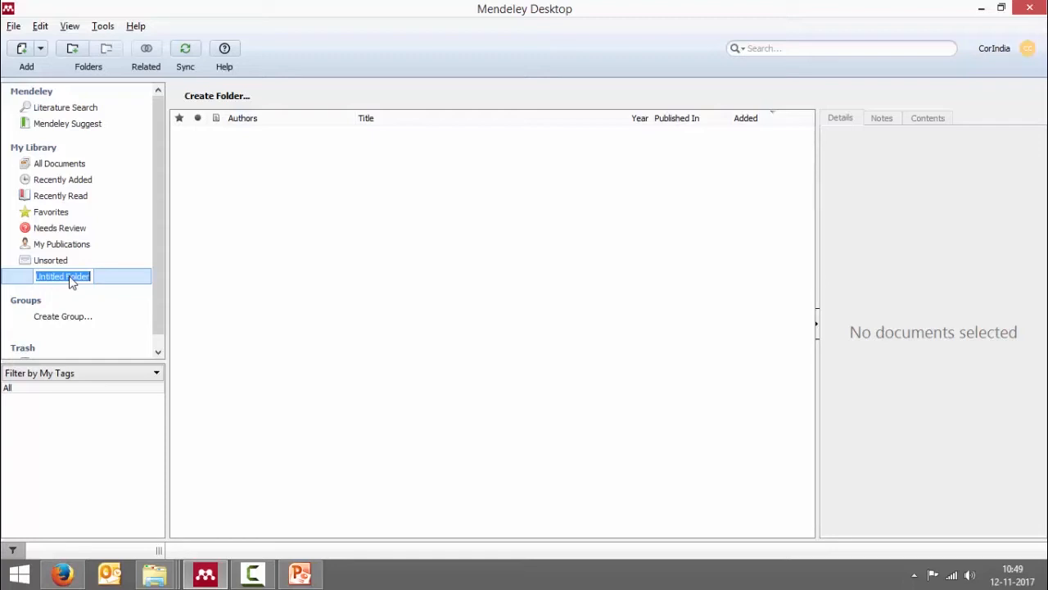
pyautogui.write('PhD')
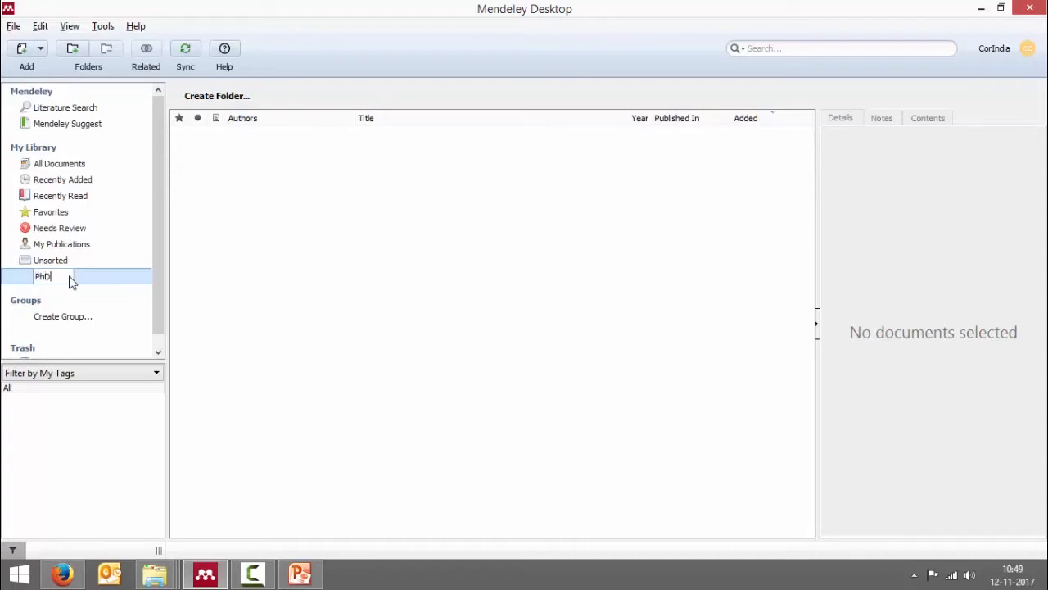
pyautogui.press('enter')
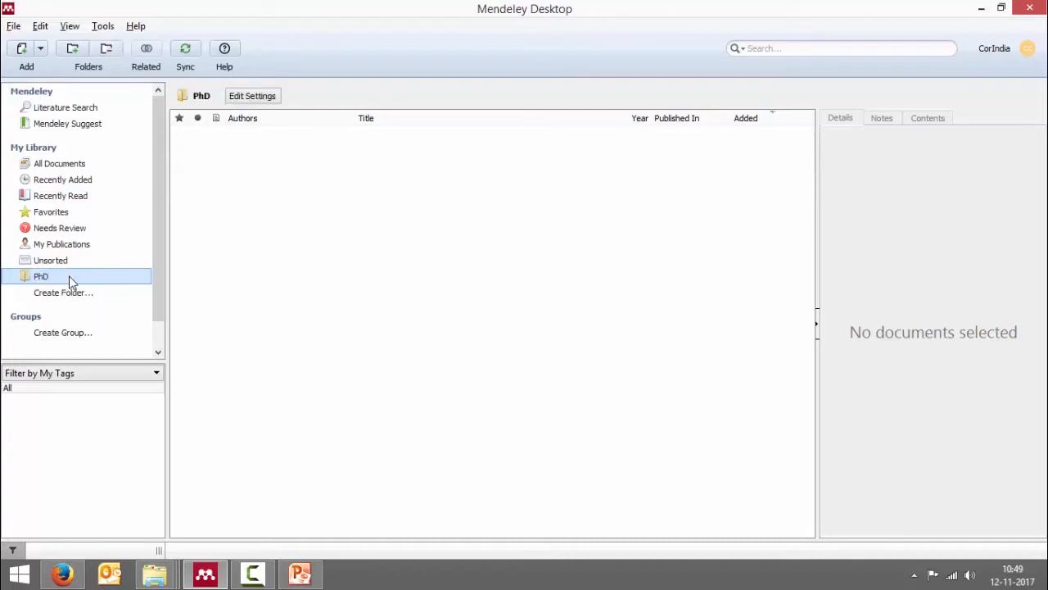
pyautogui.click(63, 292)
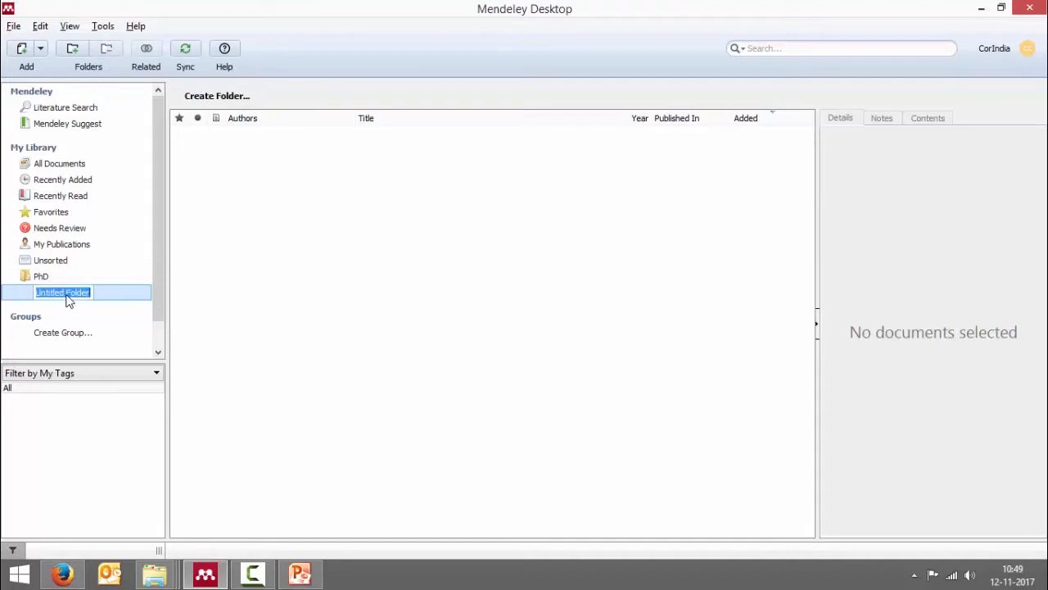
pyautogui.write('Project1')
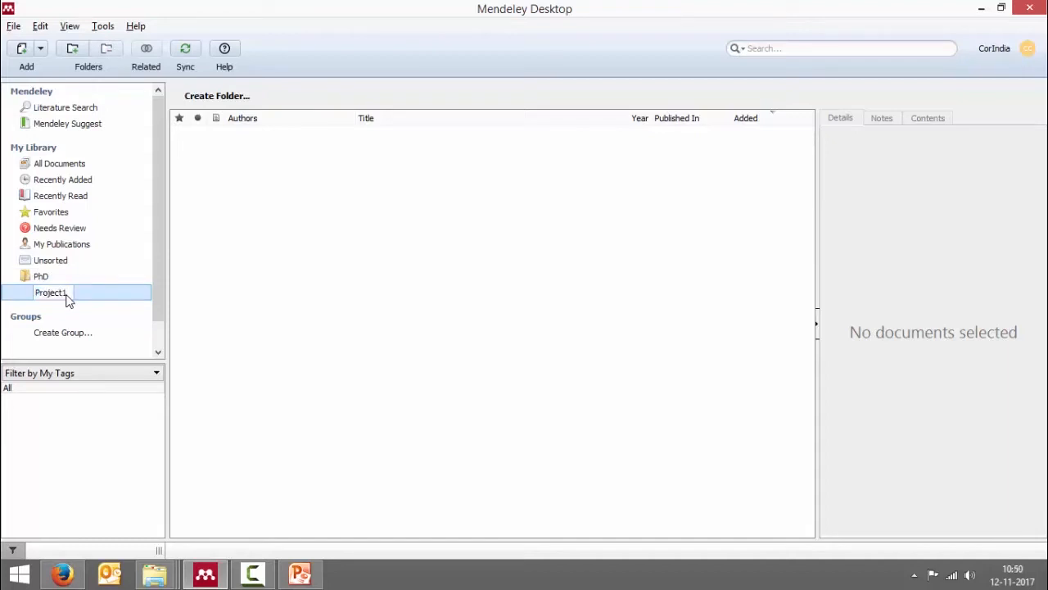
pyautogui.click(51, 292)
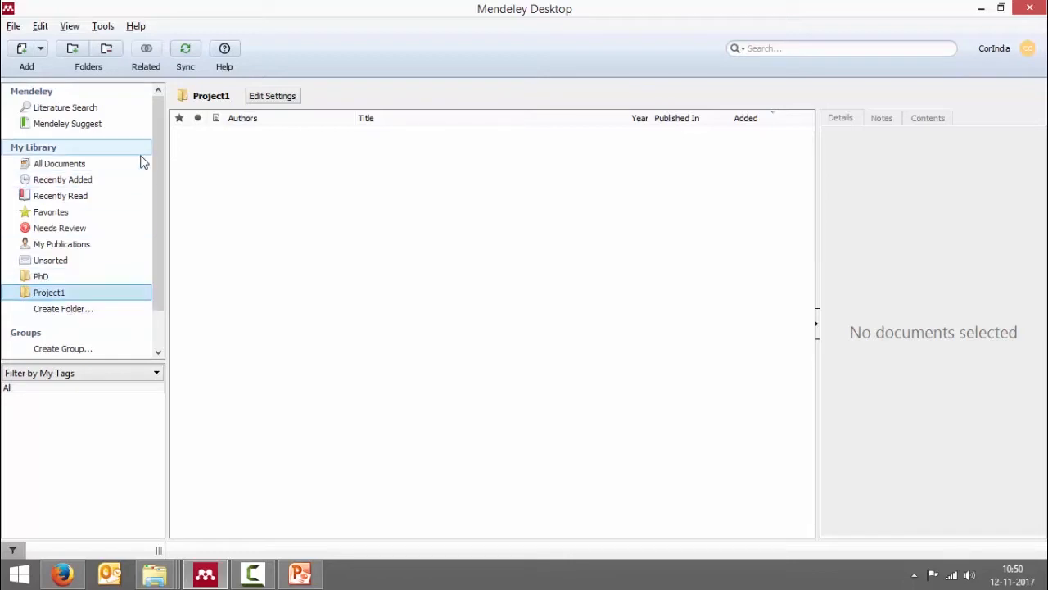
pyautogui.moveTo(72, 48)
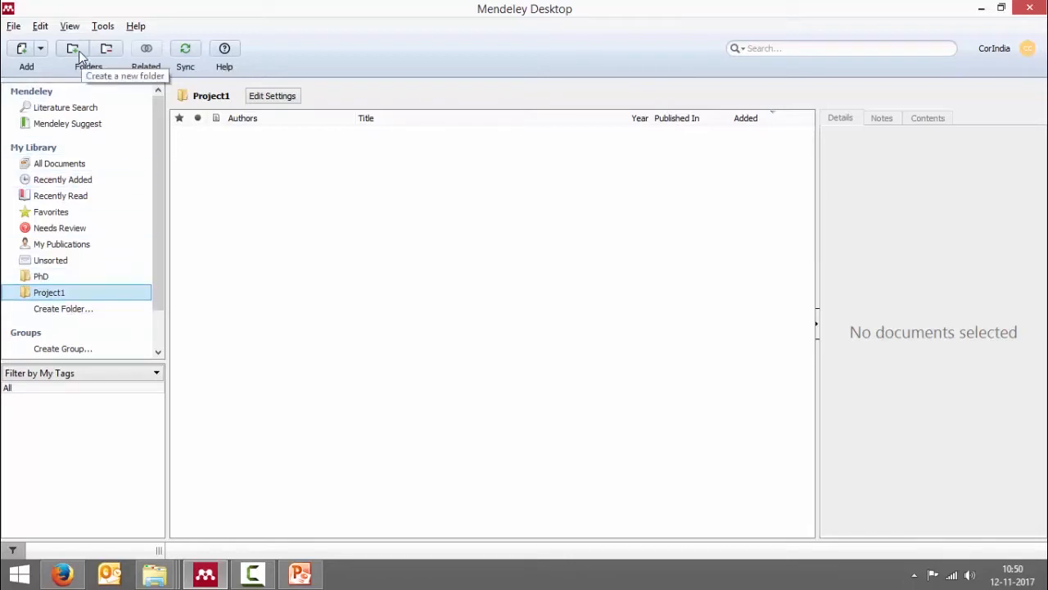
# - From All Documents, create a new top-level folder named 'Project2'
pyautogui.click(58, 163)
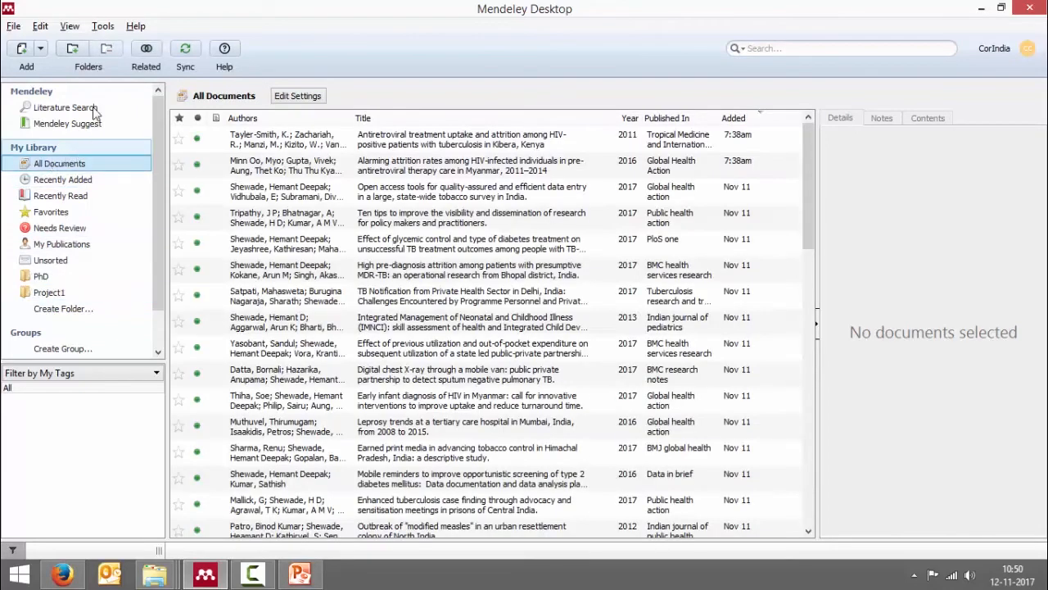
pyautogui.moveTo(72, 48)
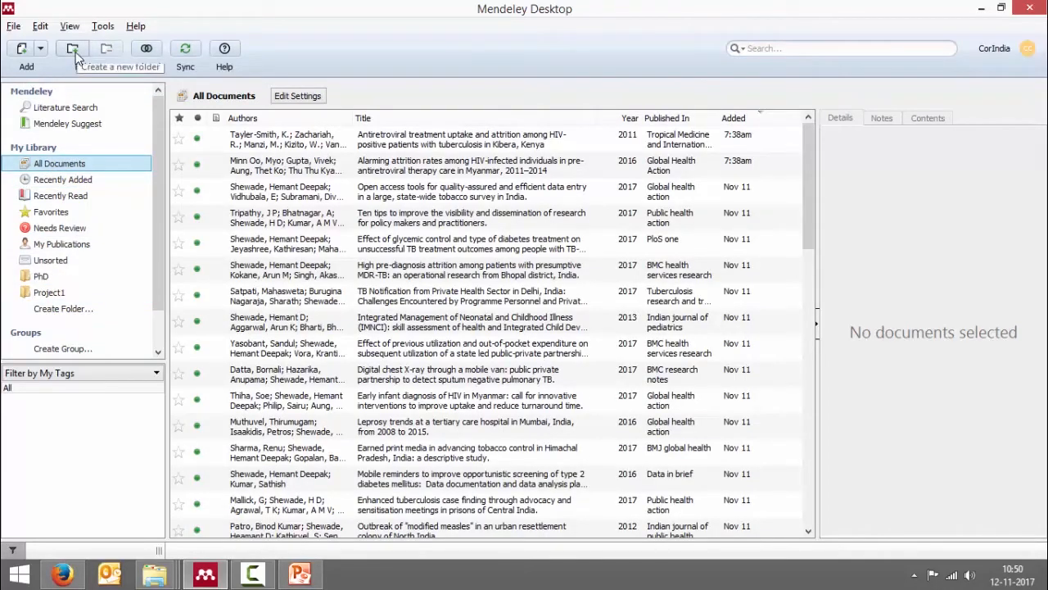
pyautogui.click(73, 48)
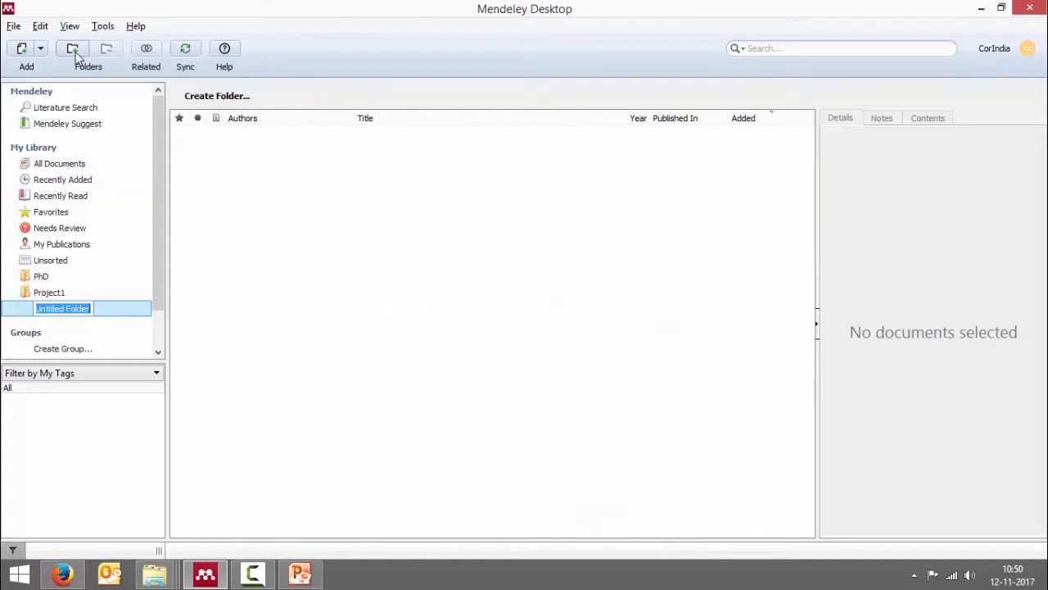
pyautogui.write('Project2')
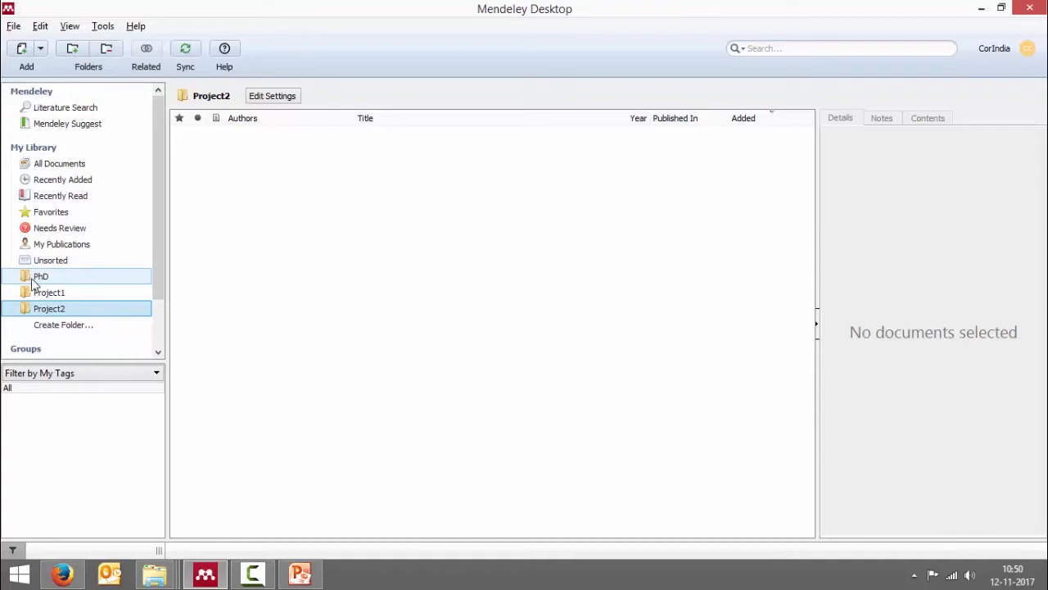
pyautogui.click(40, 276)
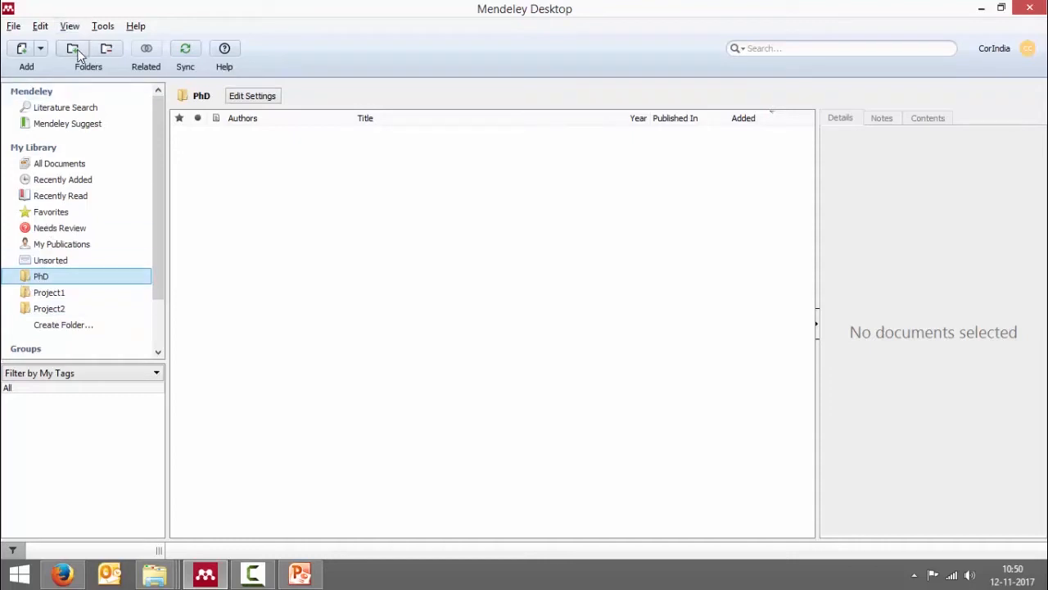
pyautogui.moveTo(73, 48)
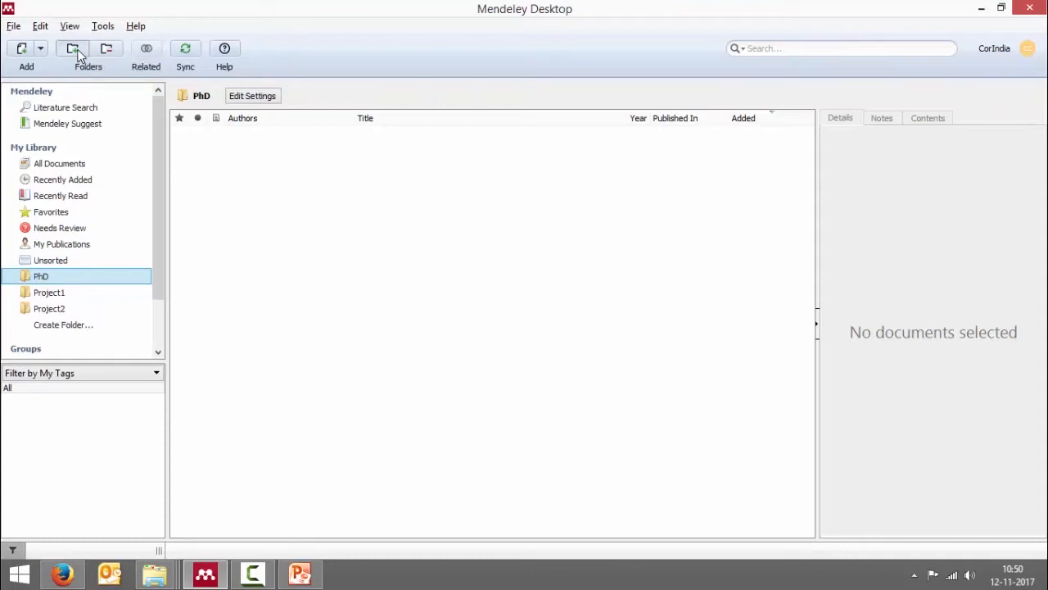
# - Add subfolders 'Chapter1' and 'Chapter2' under the PhD folder
pyautogui.click(88, 49)
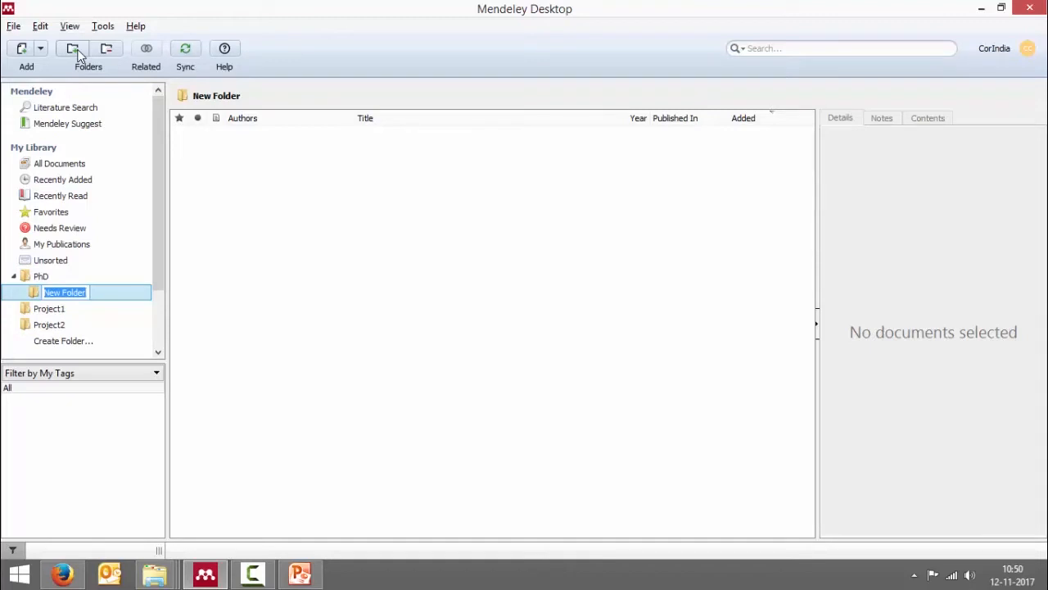
pyautogui.write('Chapter1')
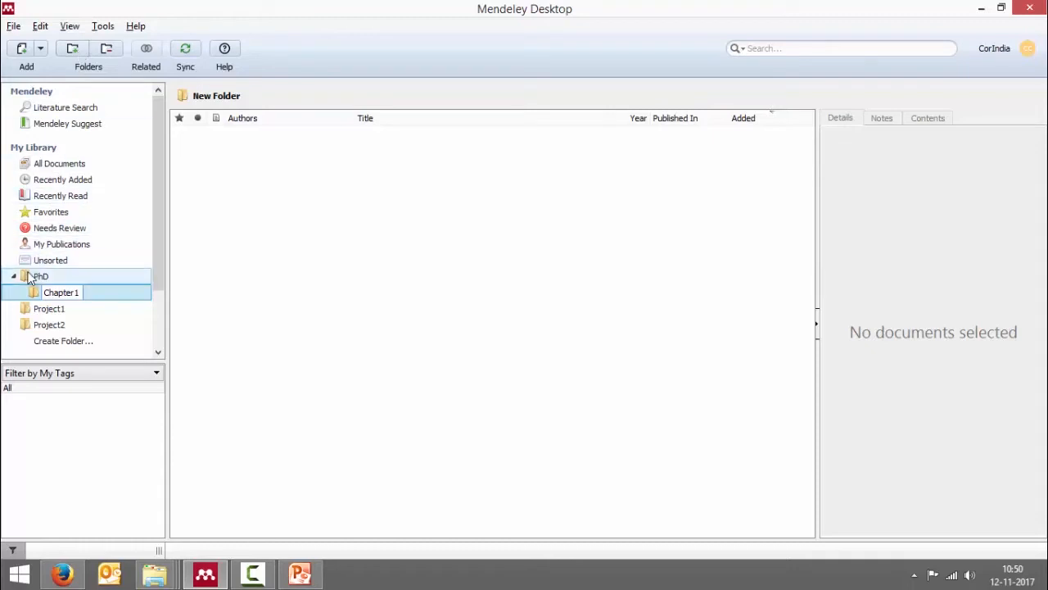
pyautogui.click(40, 276)
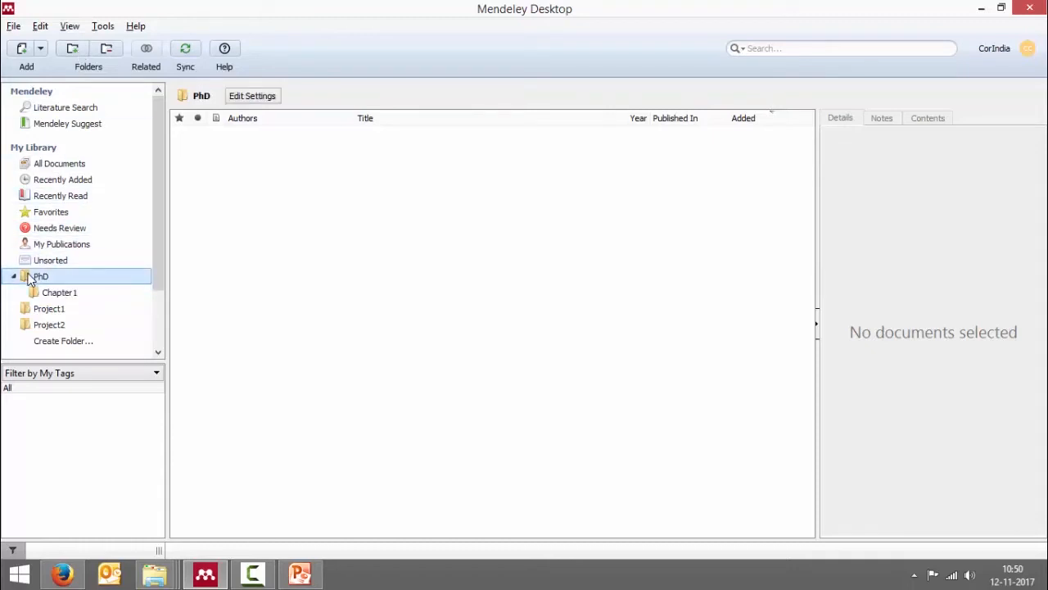
pyautogui.click(72, 48)
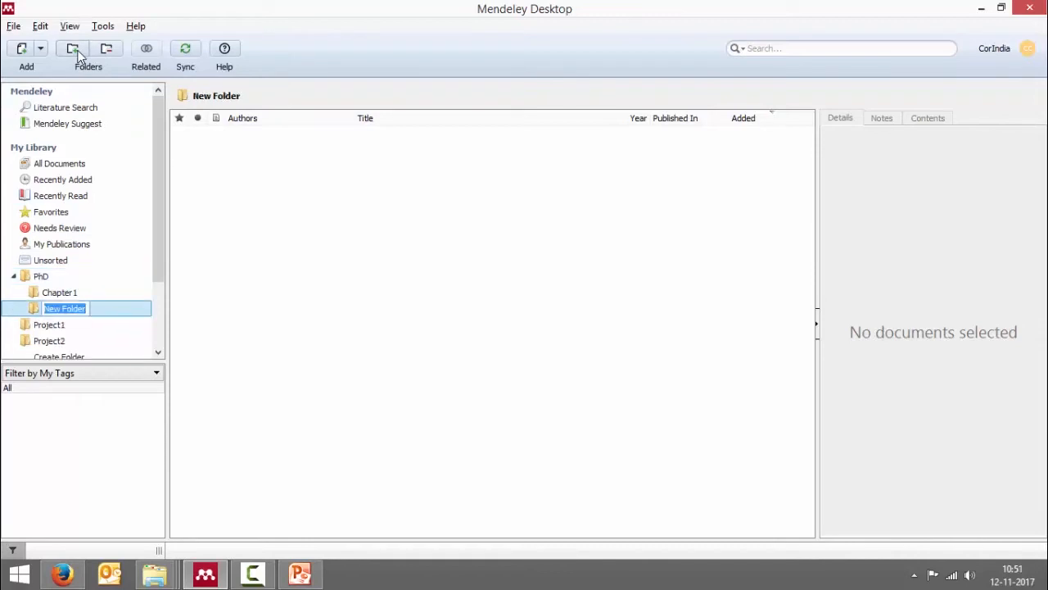
pyautogui.write('C')
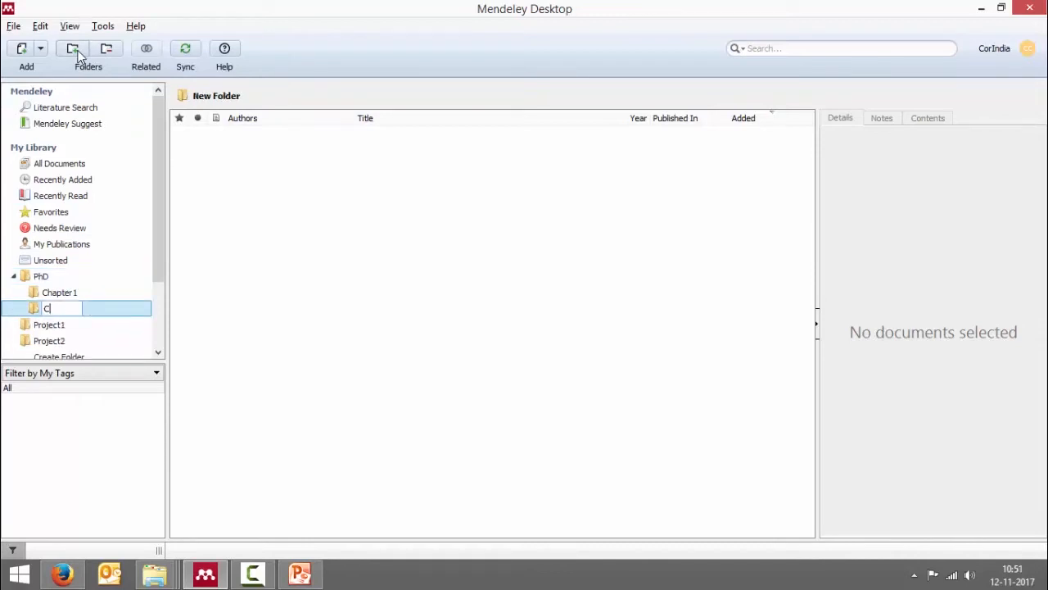
pyautogui.write('hapter2')
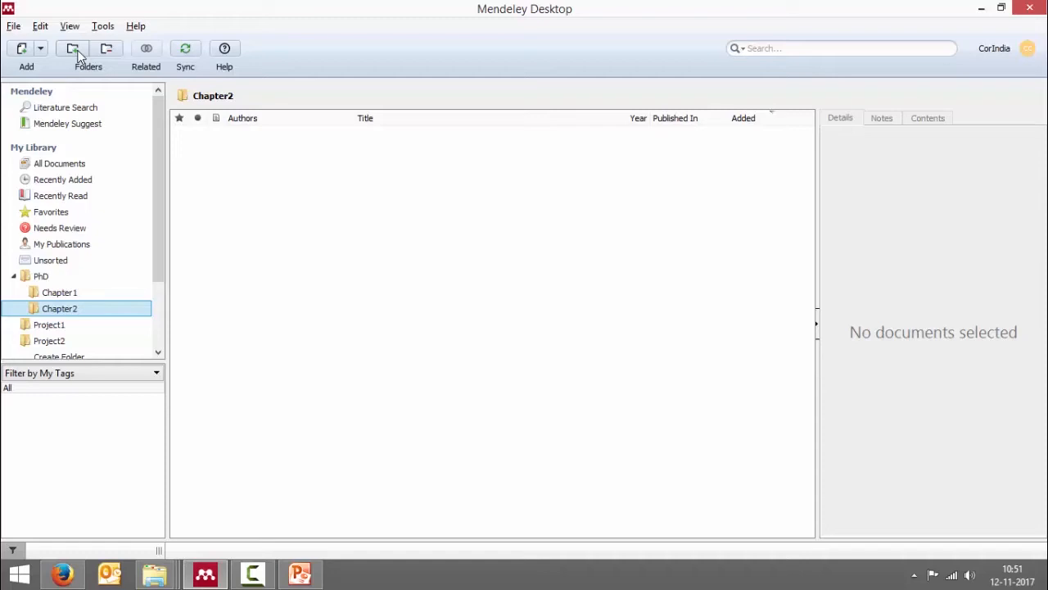
pyautogui.moveTo(65, 282)
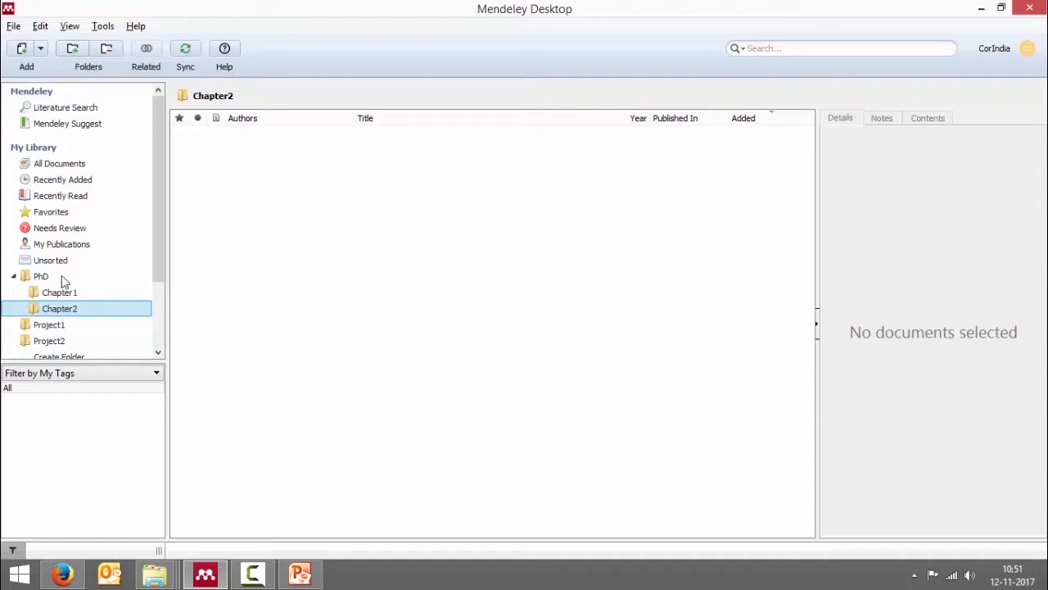
# - Create a folder named 'subfolder' inside Chapter1, then show the full library again
pyautogui.click(59, 293)
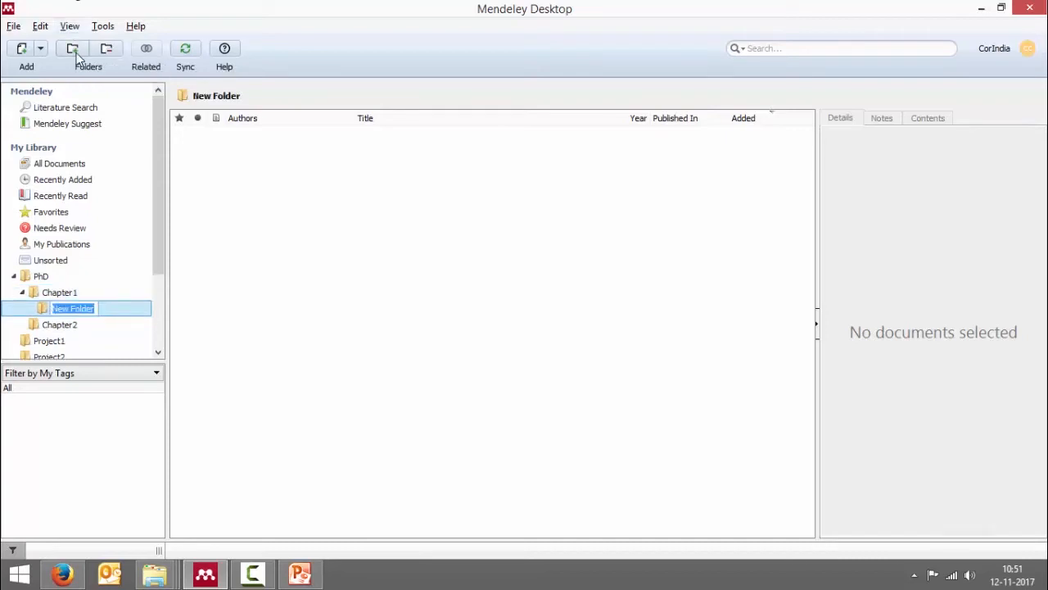
pyautogui.write('s')
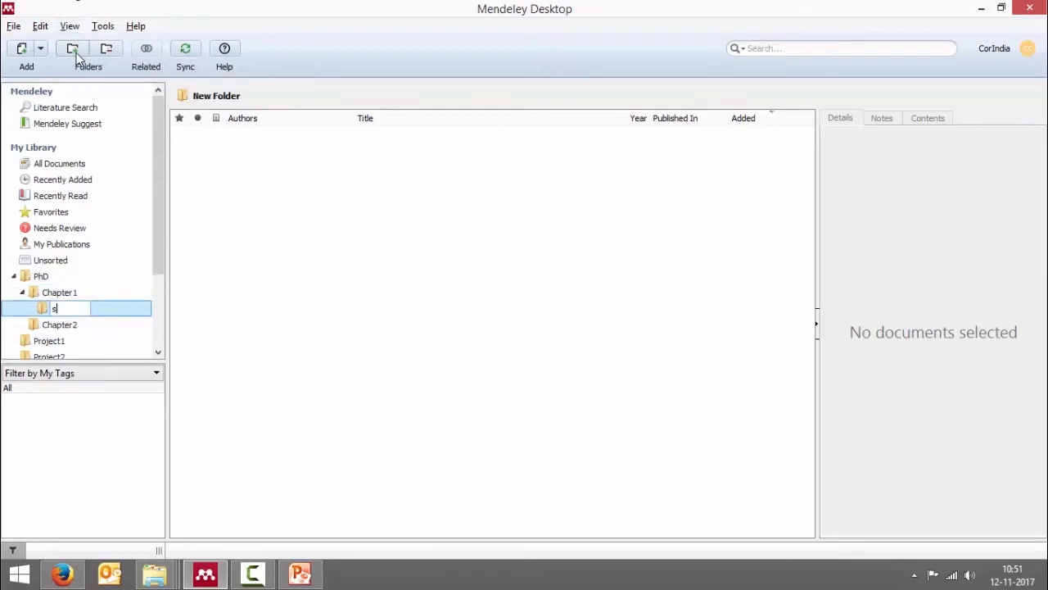
pyautogui.write('ubfolder')
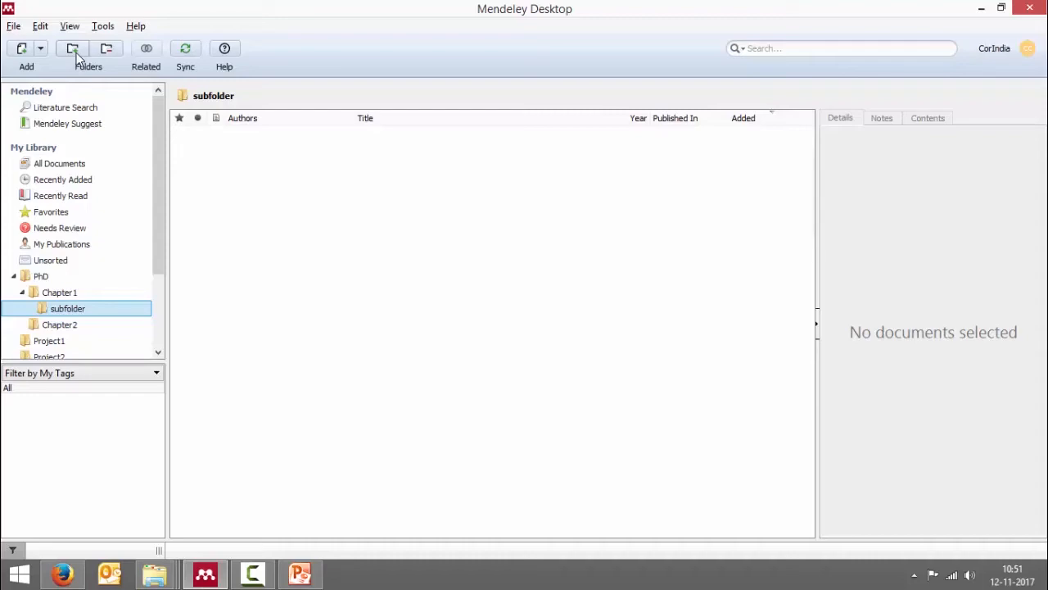
pyautogui.click(41, 276)
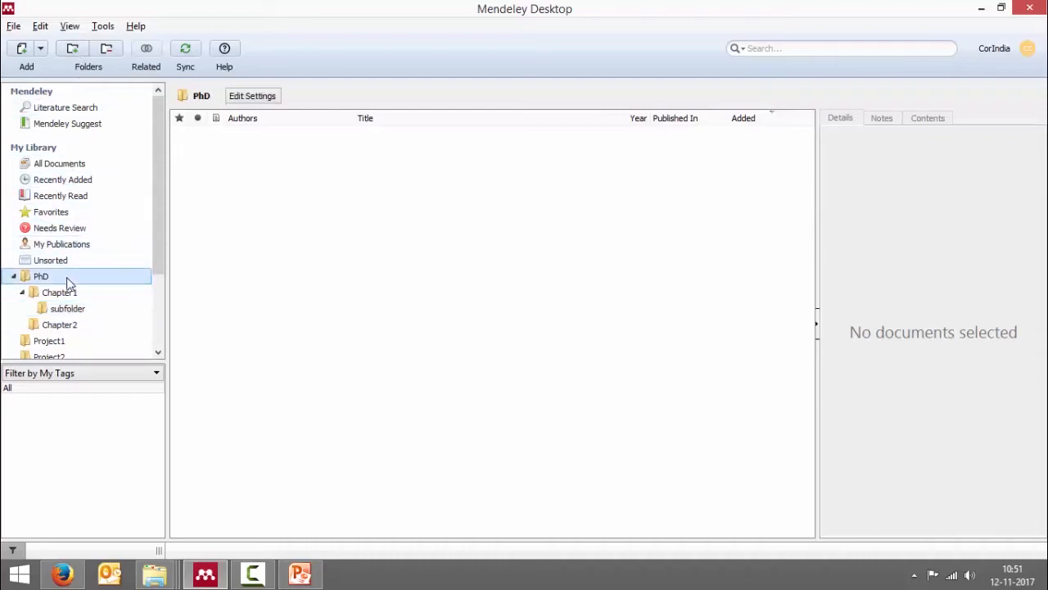
pyautogui.click(59, 163)
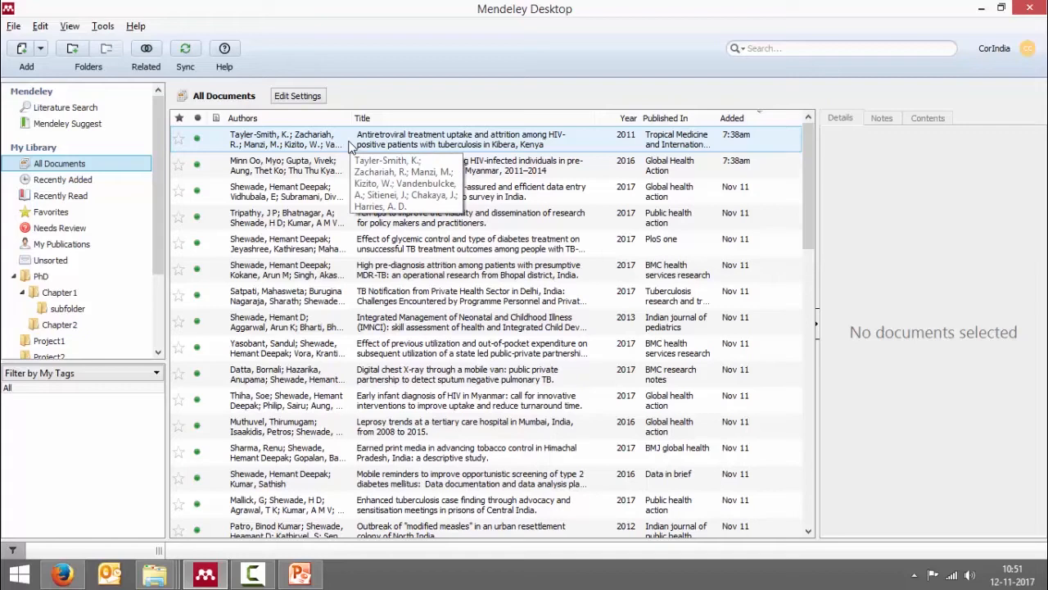
# - Browse Recently Added and All Documents, then open the empty PhD folder
pyautogui.click(63, 180)
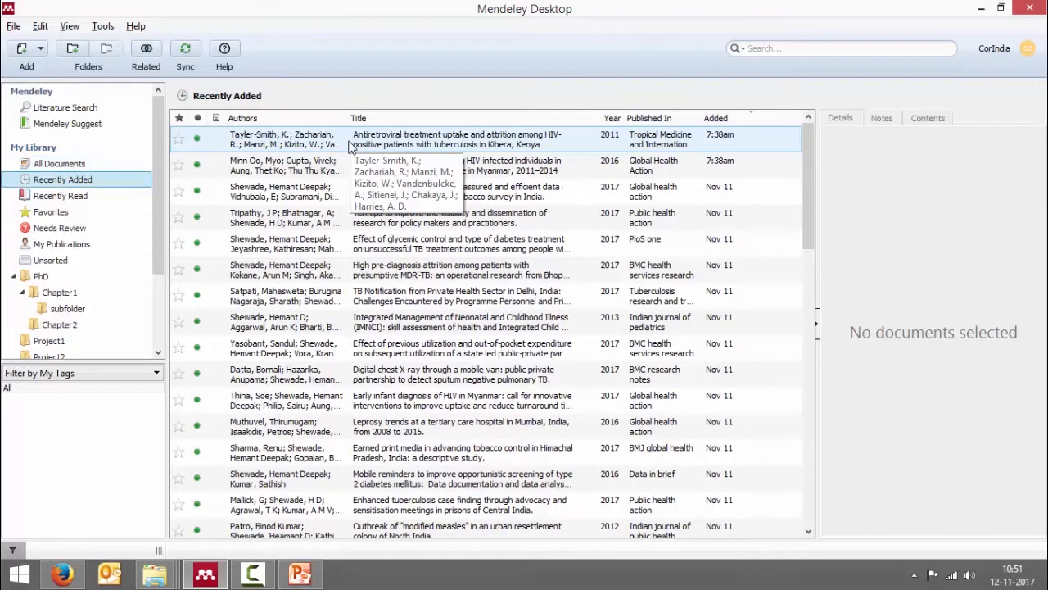
pyautogui.click(59, 163)
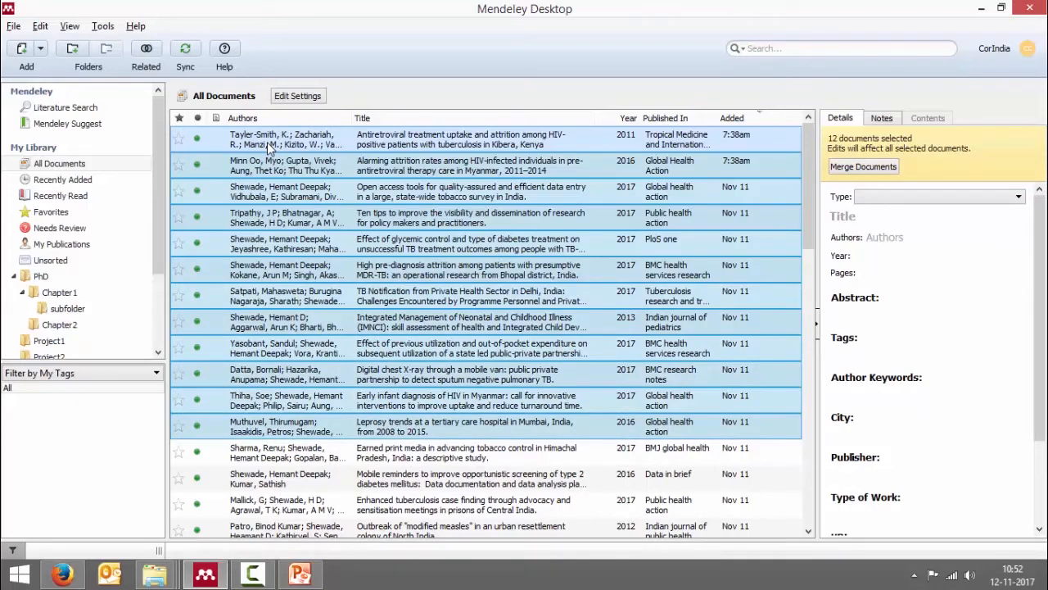
pyautogui.moveTo(143, 265)
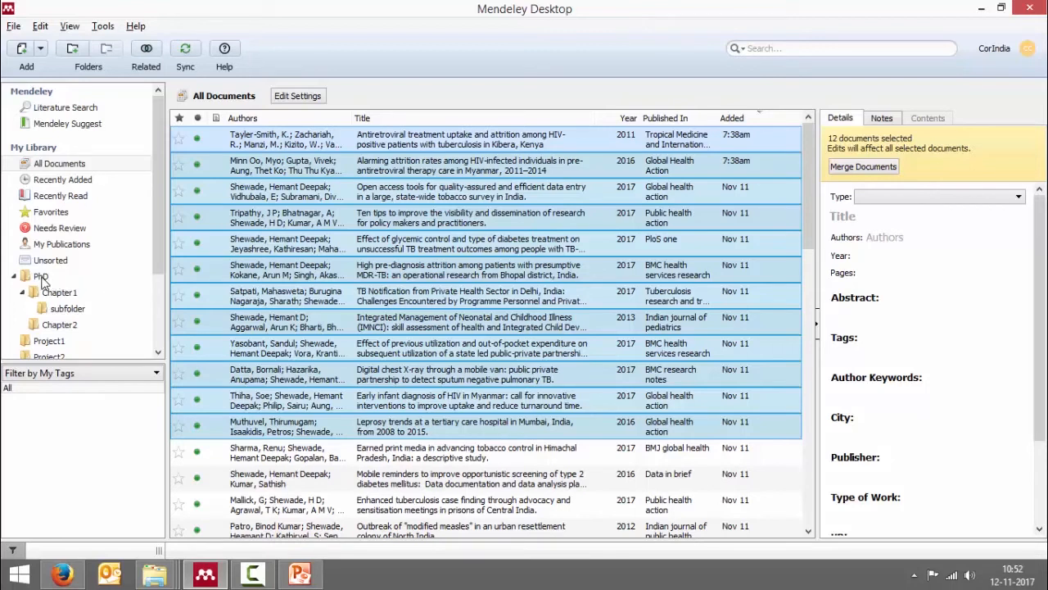
pyautogui.click(40, 276)
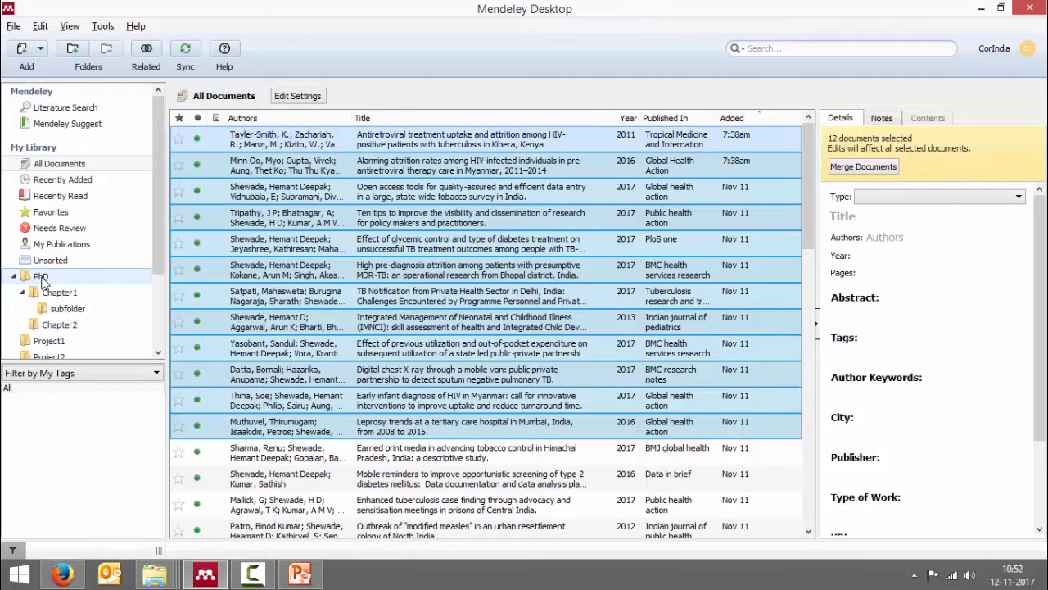
pyautogui.click(41, 276)
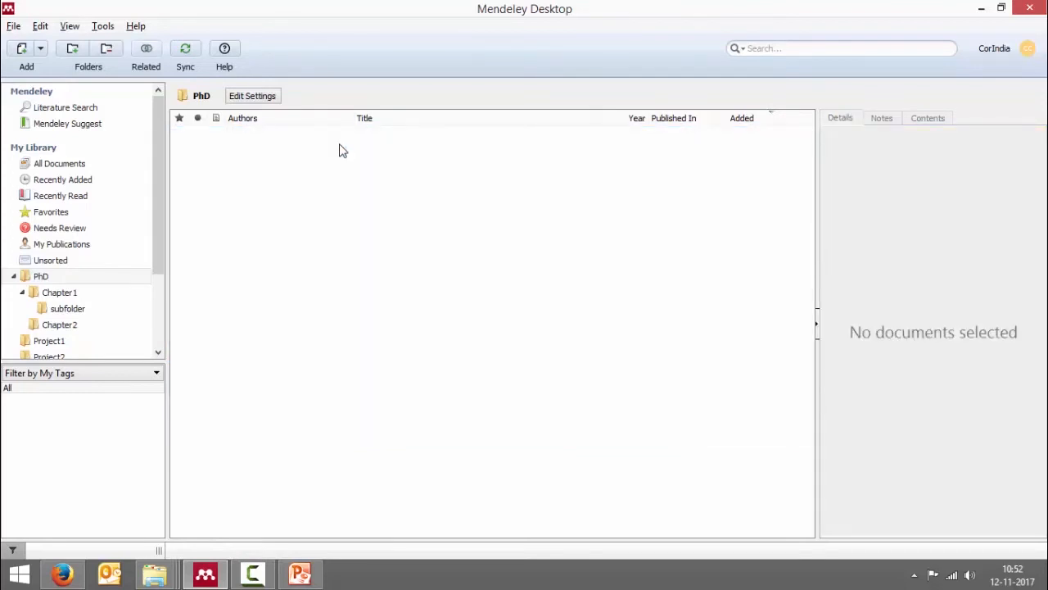
# - Return to All Documents and start selecting references for the PhD folder
pyautogui.click(59, 163)
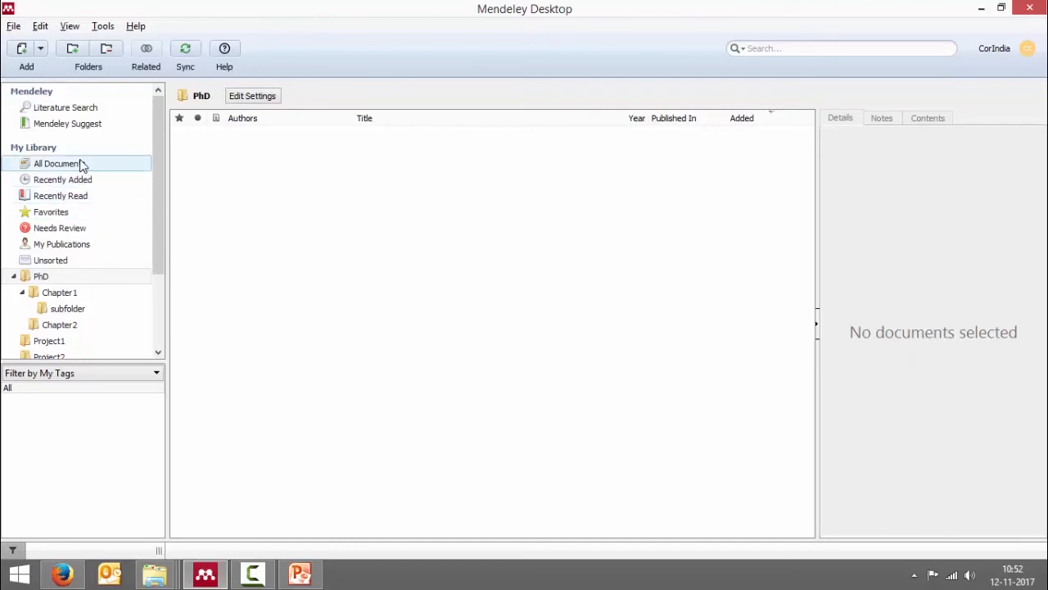
pyautogui.click(57, 163)
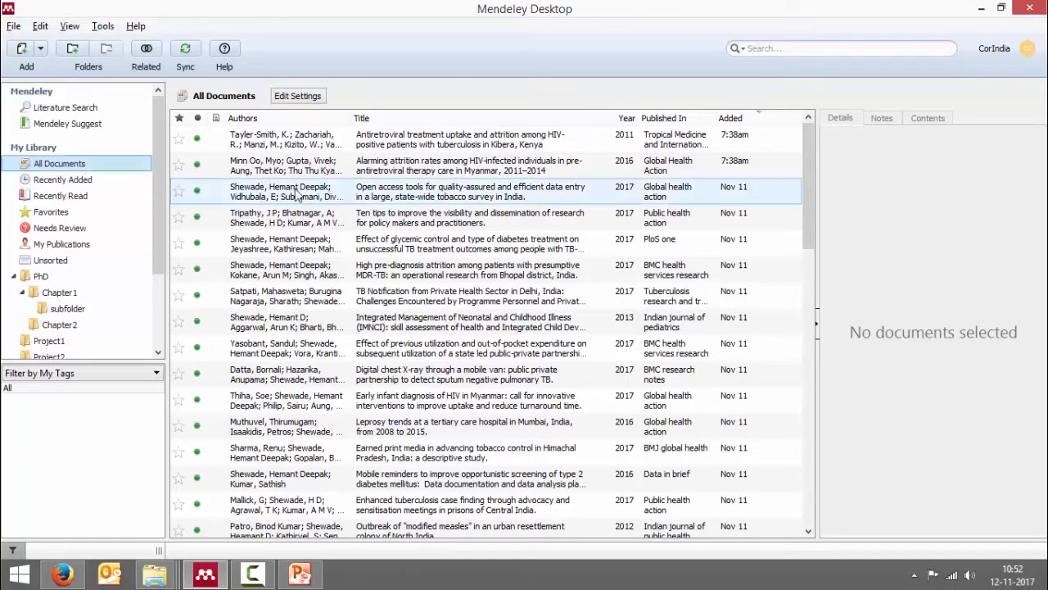
pyautogui.click(295, 217)
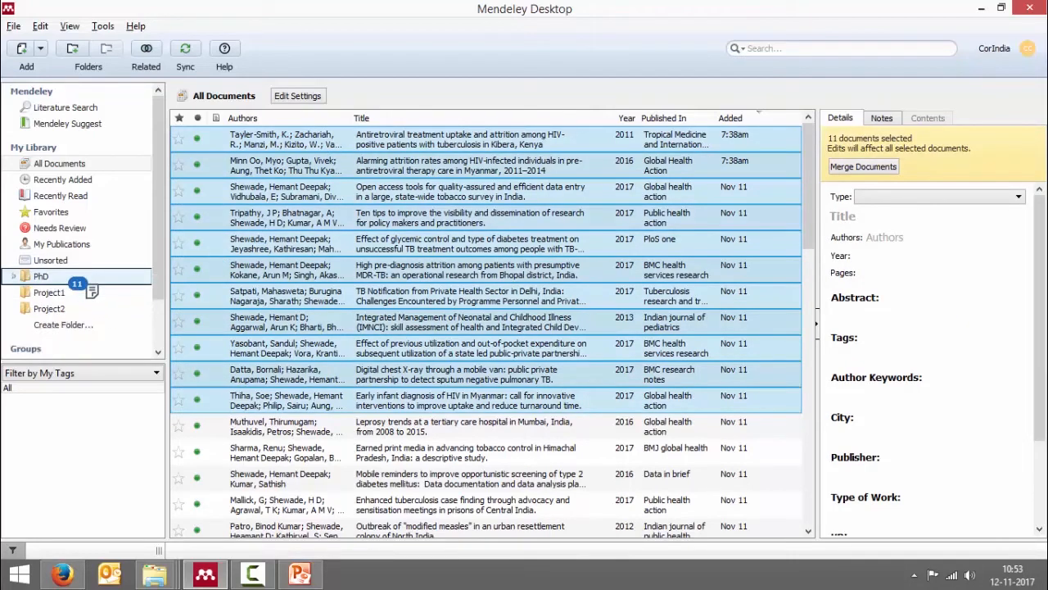
# - File the eleven references into PhD, then expand PhD and open Chapter1
pyautogui.click(41, 276)
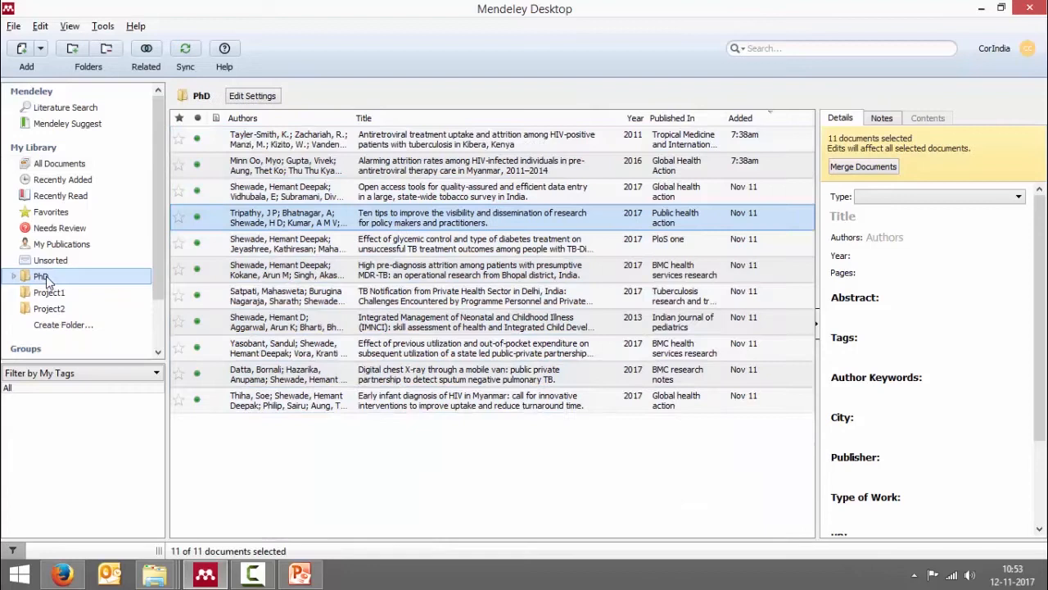
pyautogui.click(13, 276)
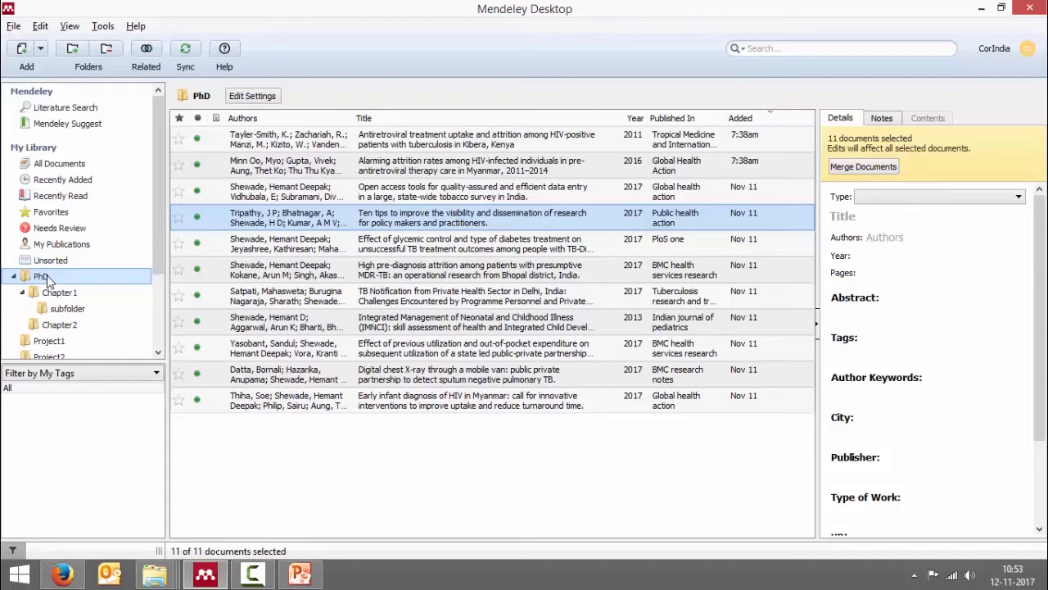
pyautogui.click(59, 292)
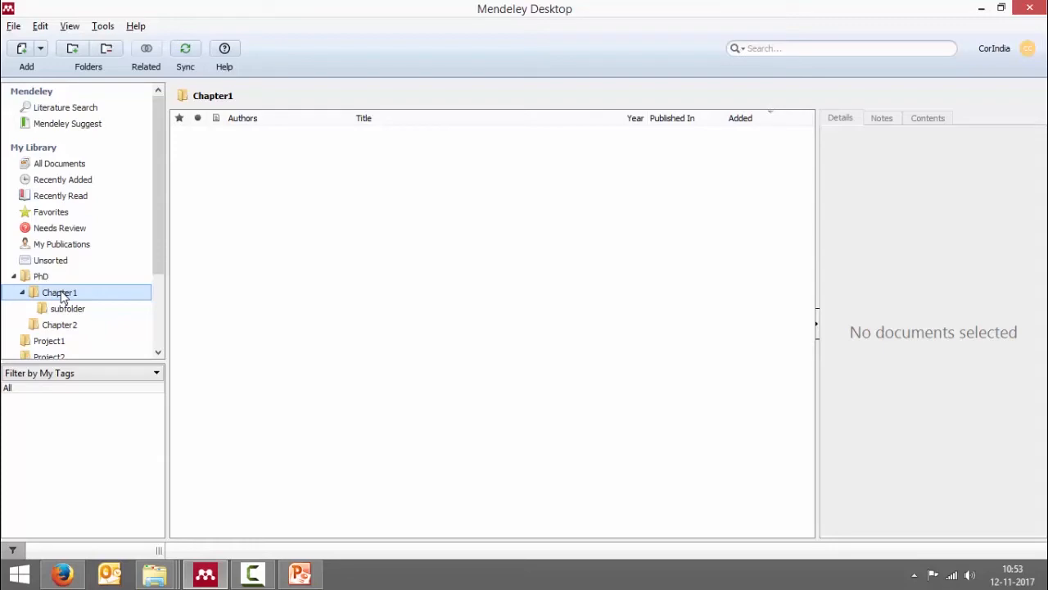
# - Drag the Mumbai leprosy trends paper from All Documents into Chapter1
pyautogui.click(59, 163)
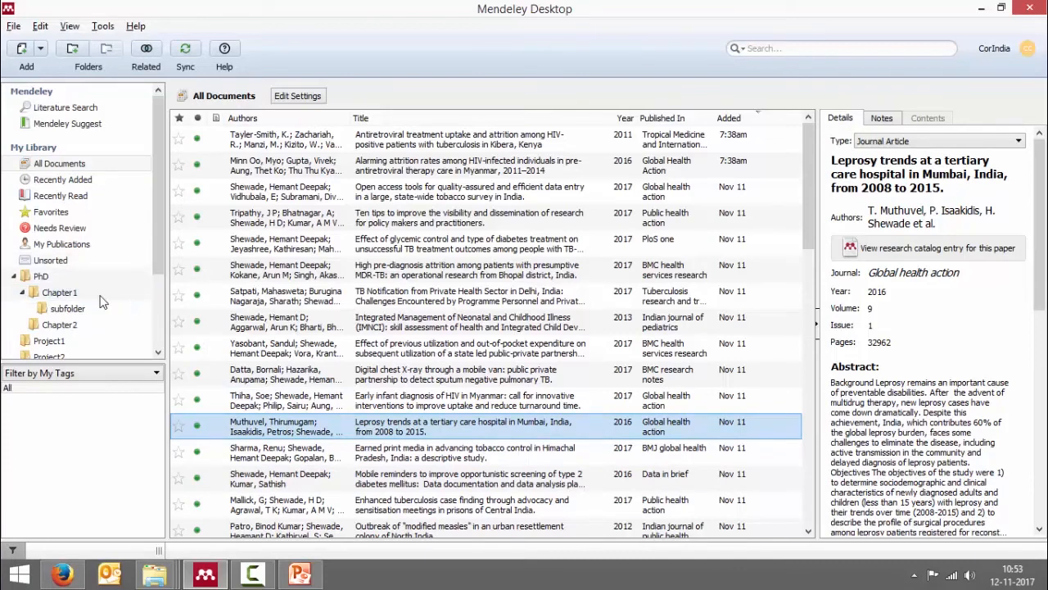
pyautogui.click(59, 292)
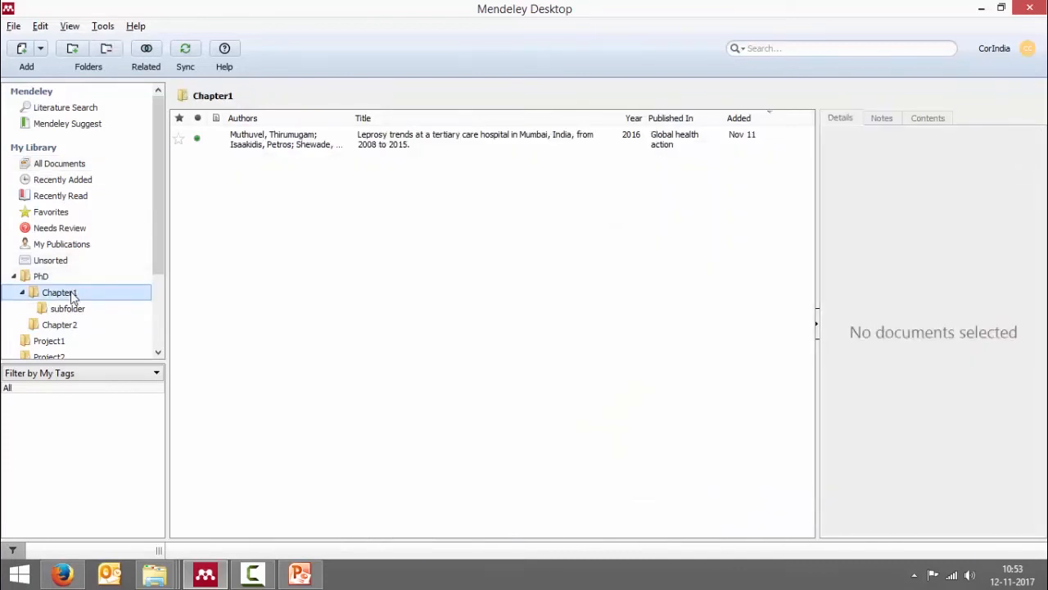
pyautogui.click(40, 276)
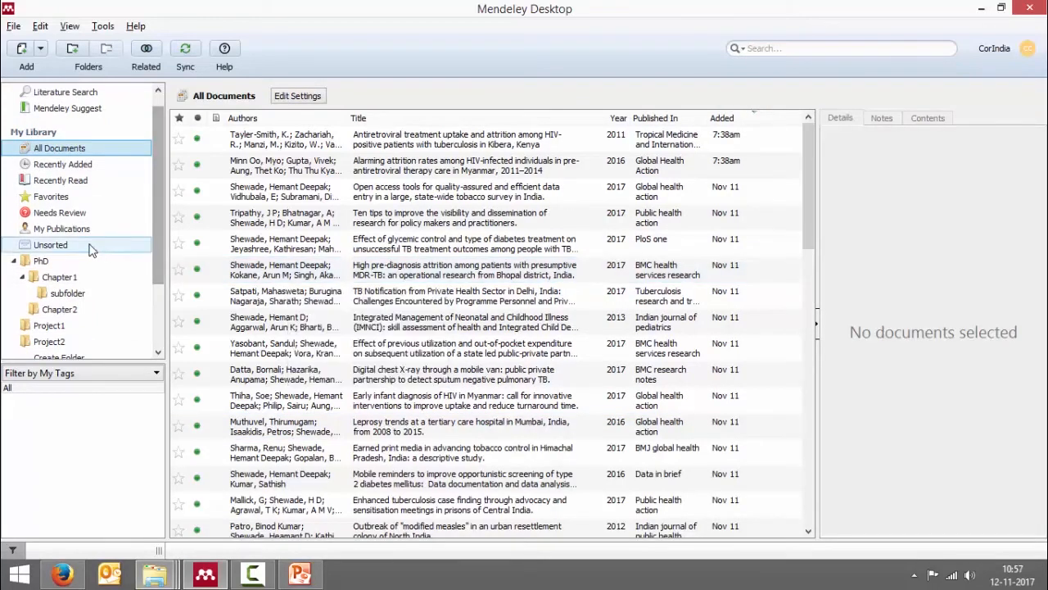
pyautogui.click(50, 244)
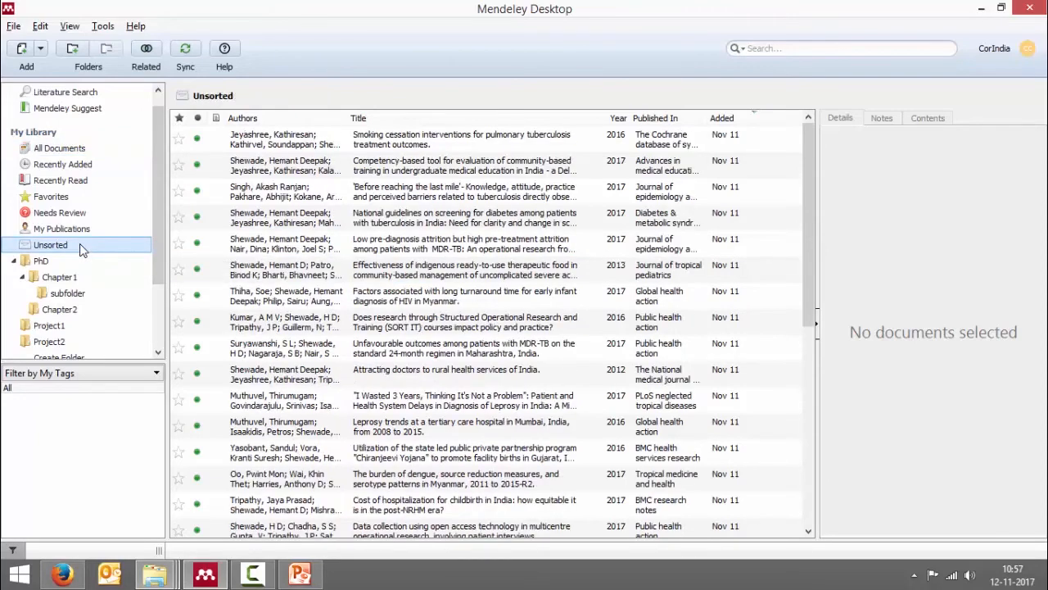
pyautogui.click(466, 348)
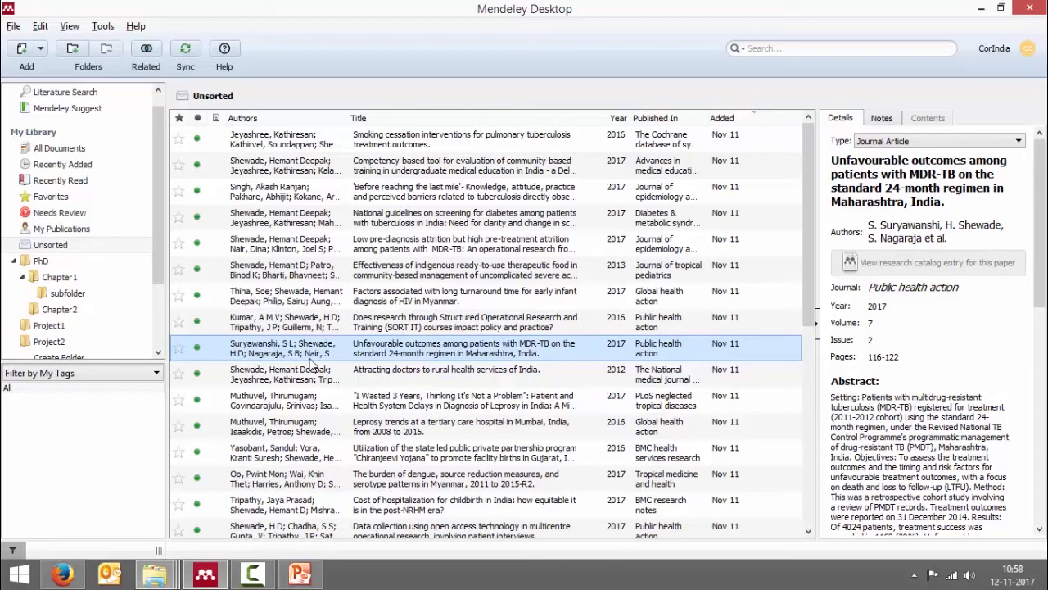
pyautogui.click(59, 147)
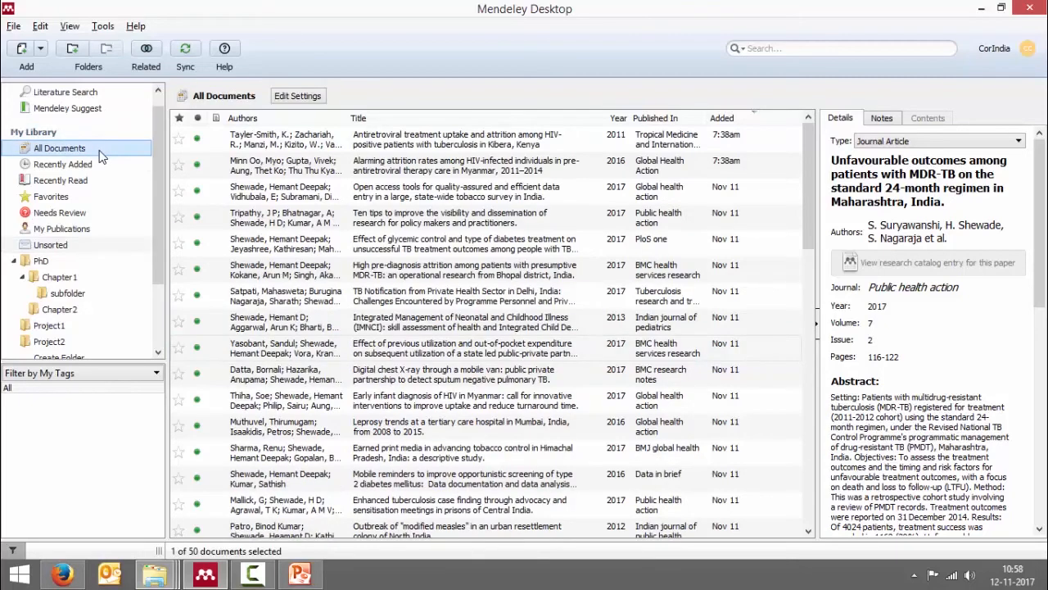
# - Select the twelve unfiled references, from the MDR-TB molecular screening paper onward
pyautogui.click(459, 139)
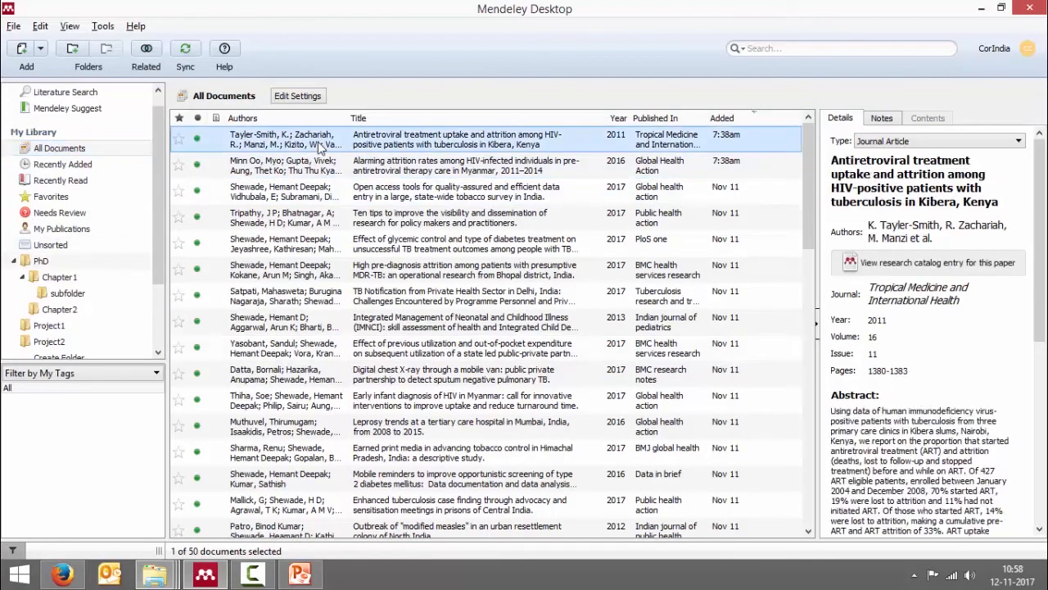
pyautogui.click(466, 322)
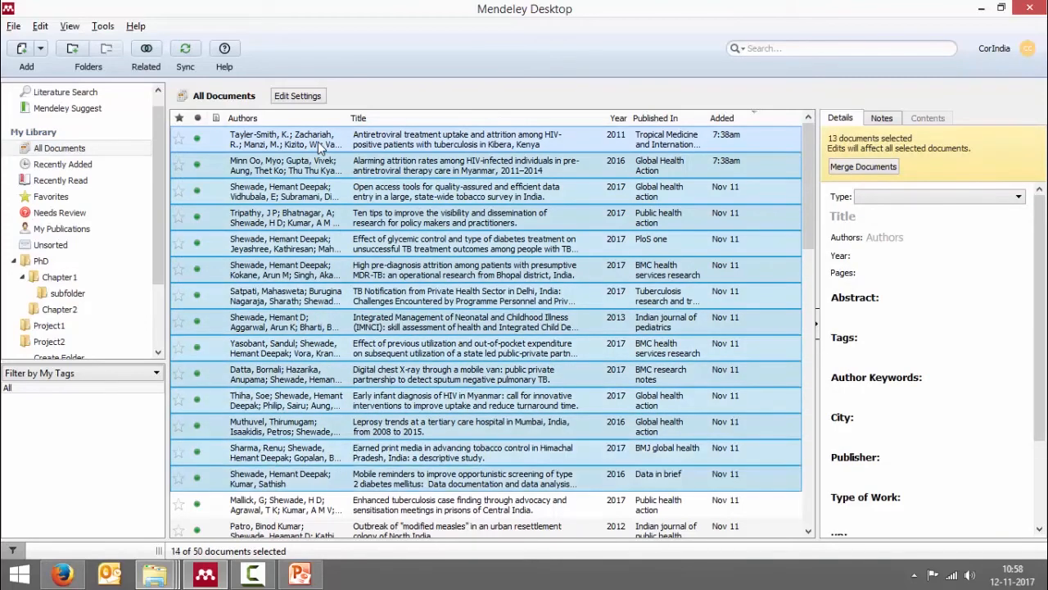
pyautogui.scroll(-3)
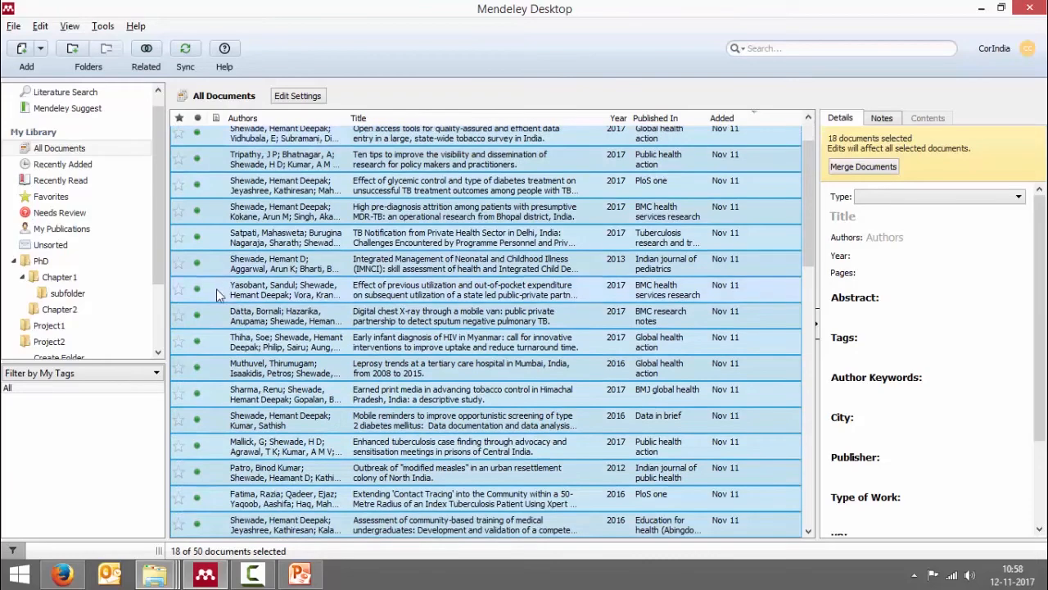
pyautogui.click(49, 341)
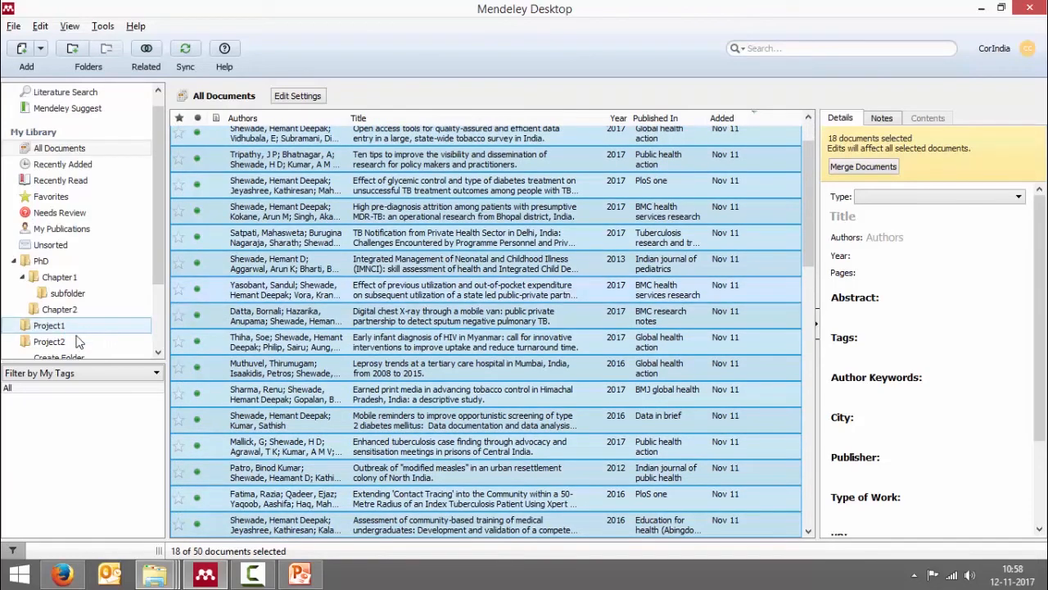
pyautogui.scroll(-3)
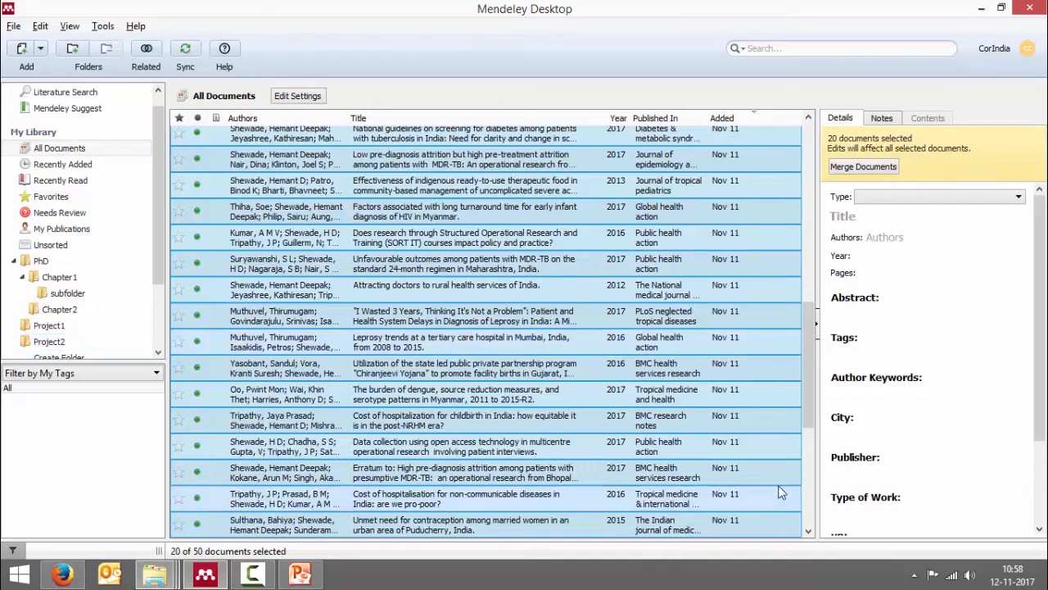
pyautogui.scroll(-3)
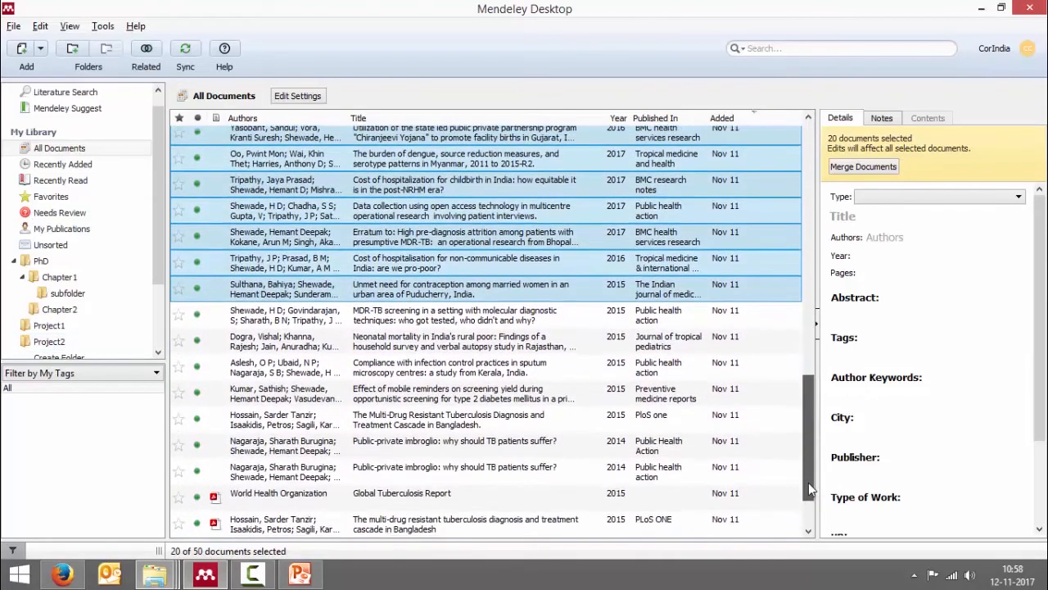
pyautogui.scroll(-3)
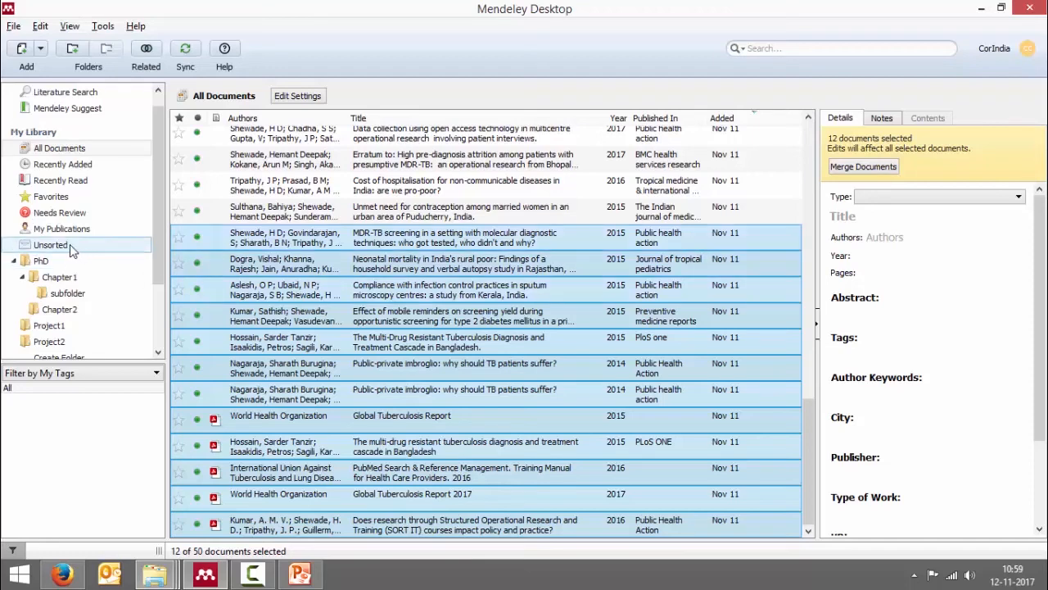
# - Check Unsorted for unfiled references, then return to All Documents
pyautogui.click(50, 244)
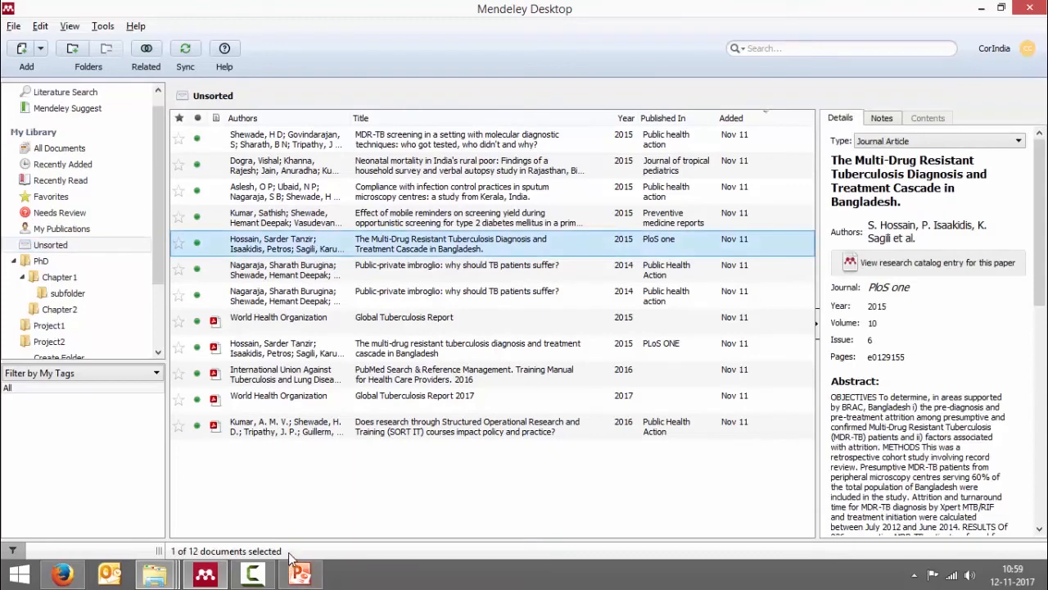
pyautogui.moveTo(205, 264)
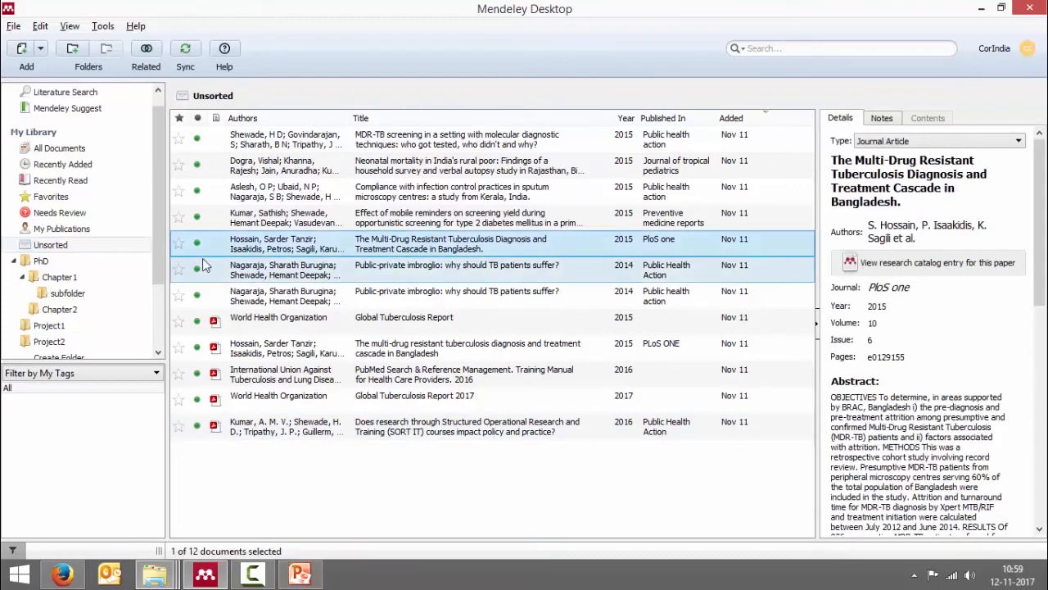
pyautogui.click(59, 149)
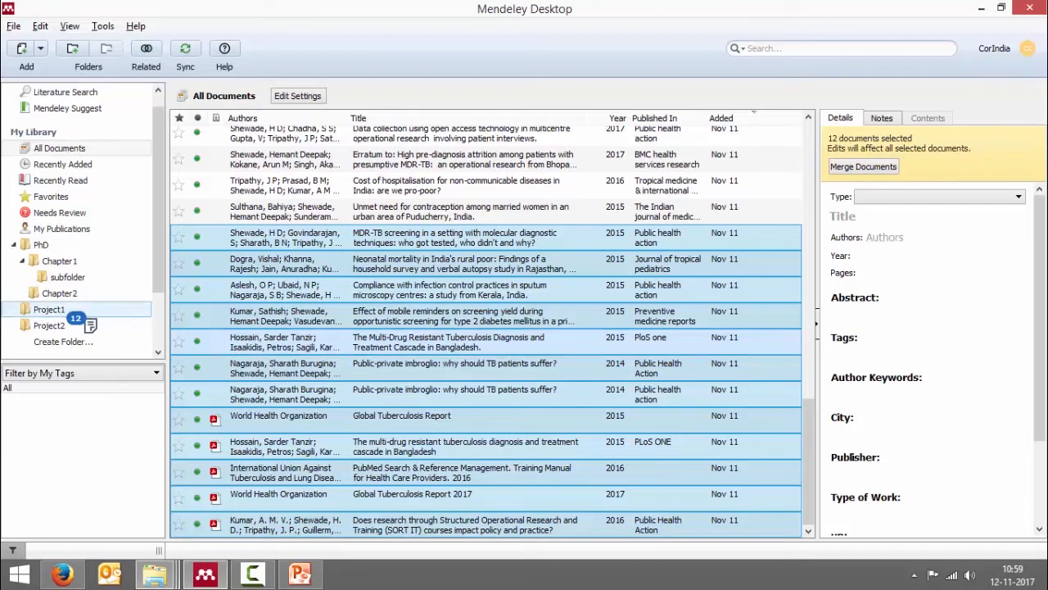
pyautogui.moveTo(59, 212)
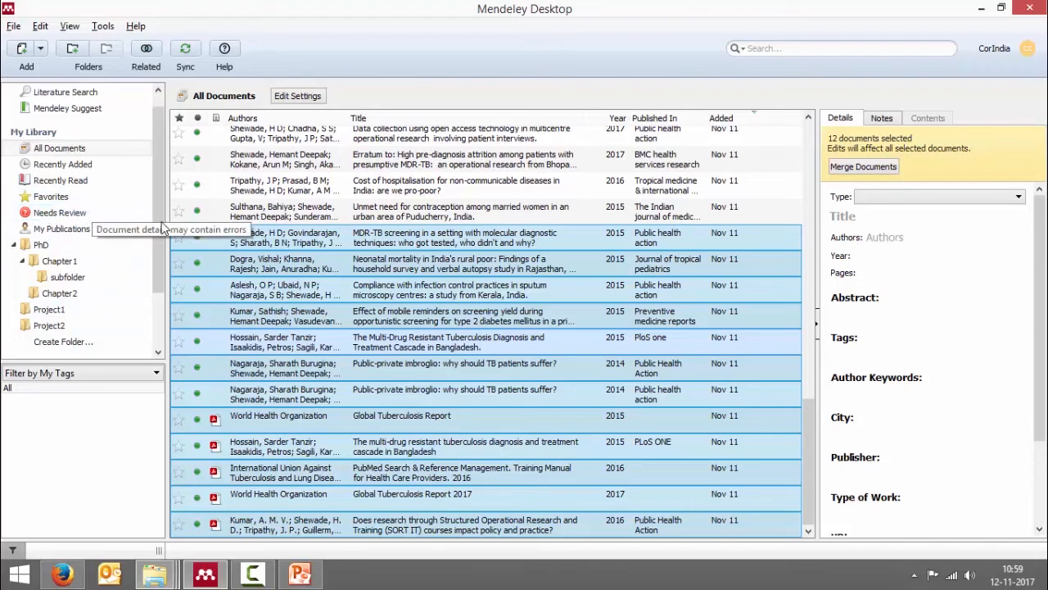
pyautogui.moveTo(159, 229)
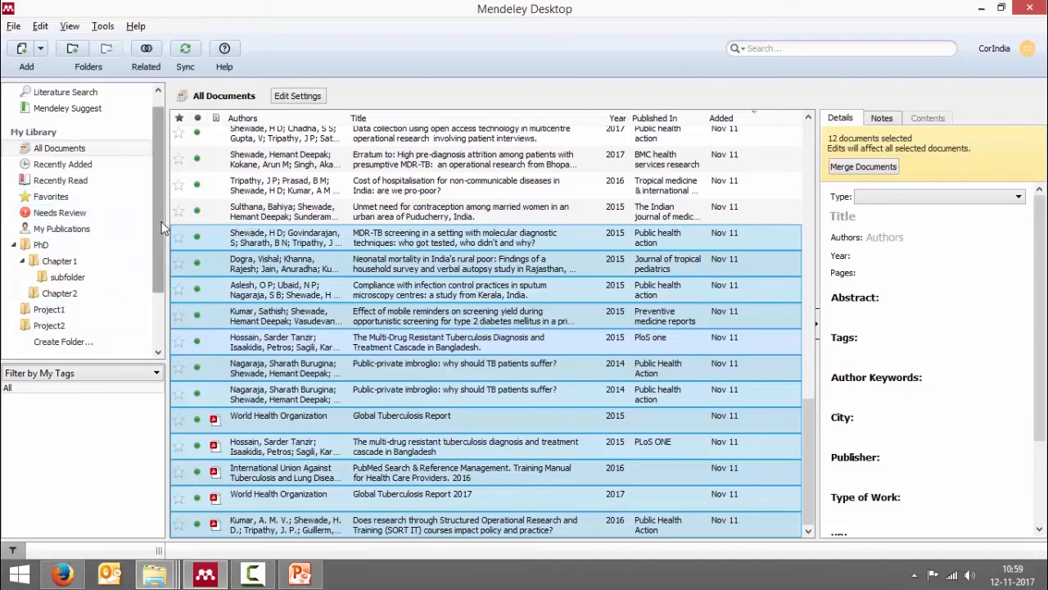